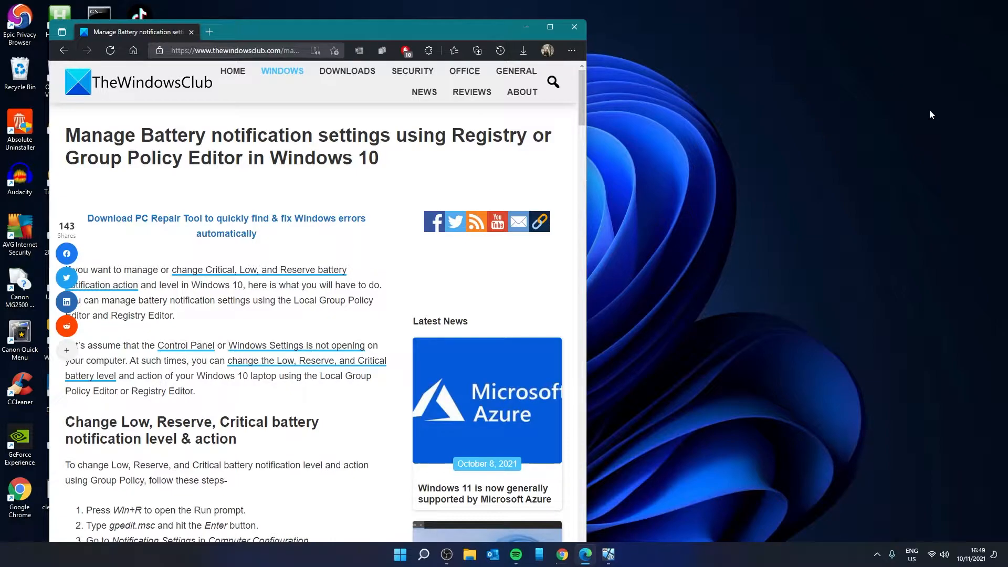
Switch from the Edge article to the Windows virtual machine with its Run prompt
{"action": "left_click", "coordinate": [572, 27]}
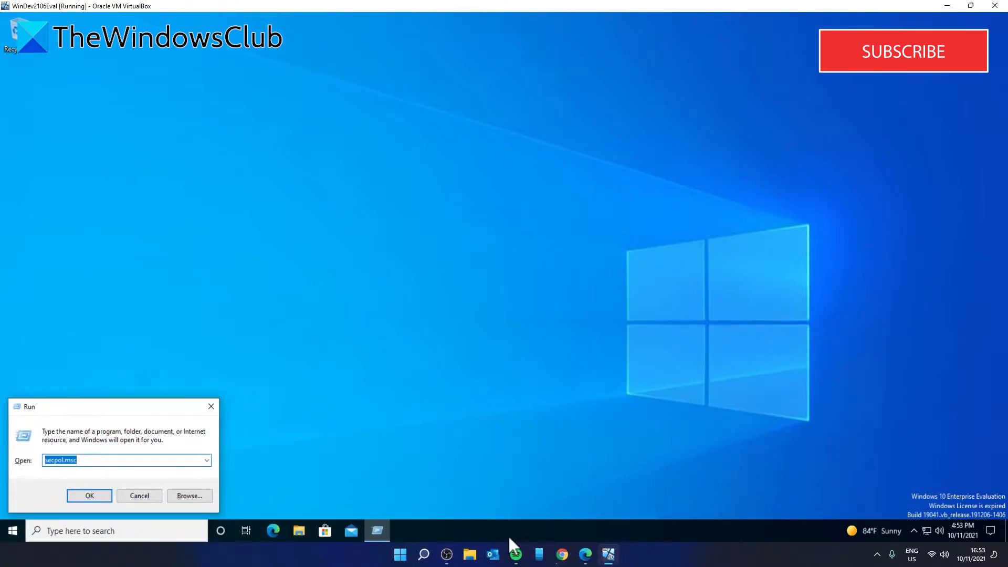
Launch the Local Group Policy Editor from Run with gpedit.msc
{"action": "type", "text": "gpedi"}
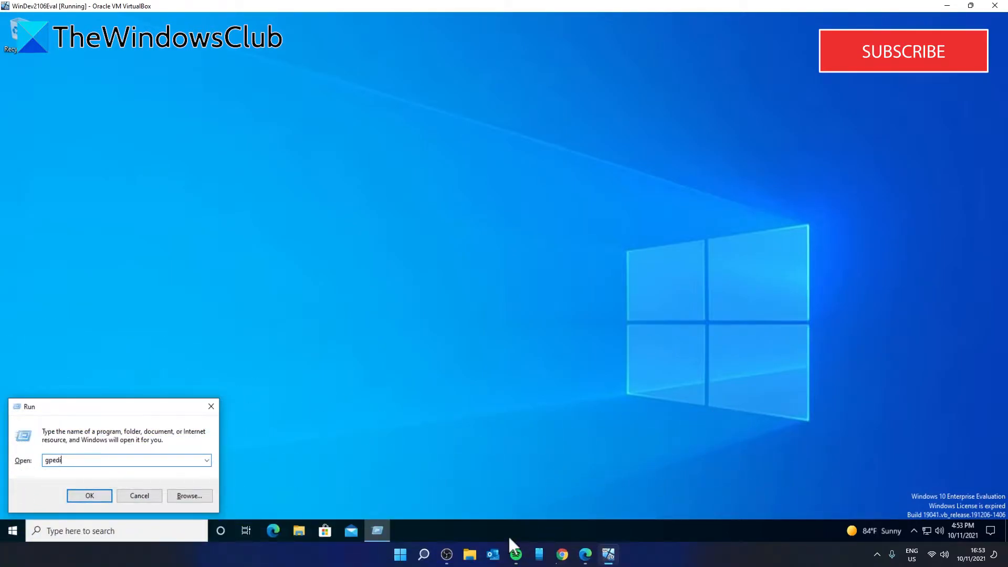
{"action": "type", "text": "t"}
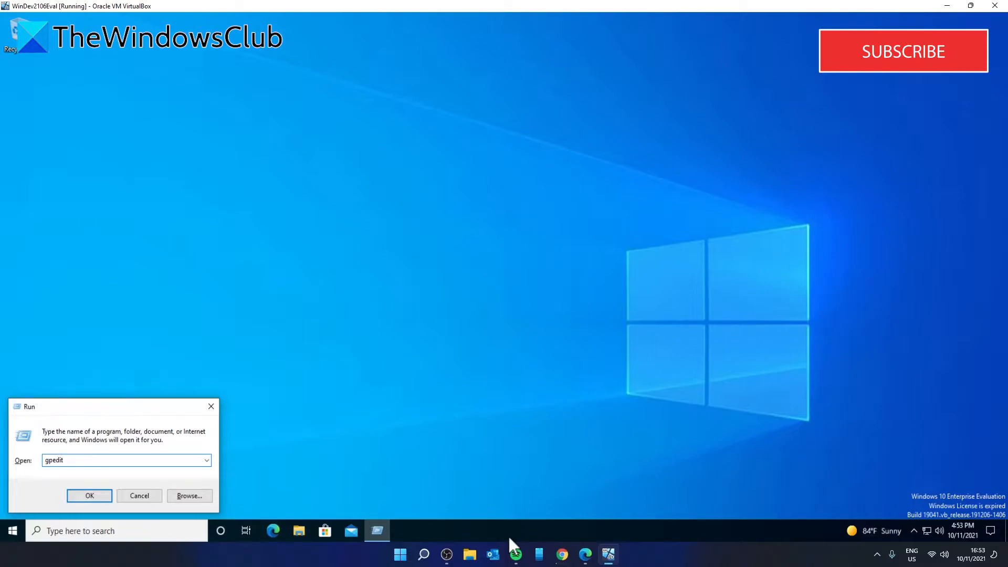
{"action": "type", "text": ".msc"}
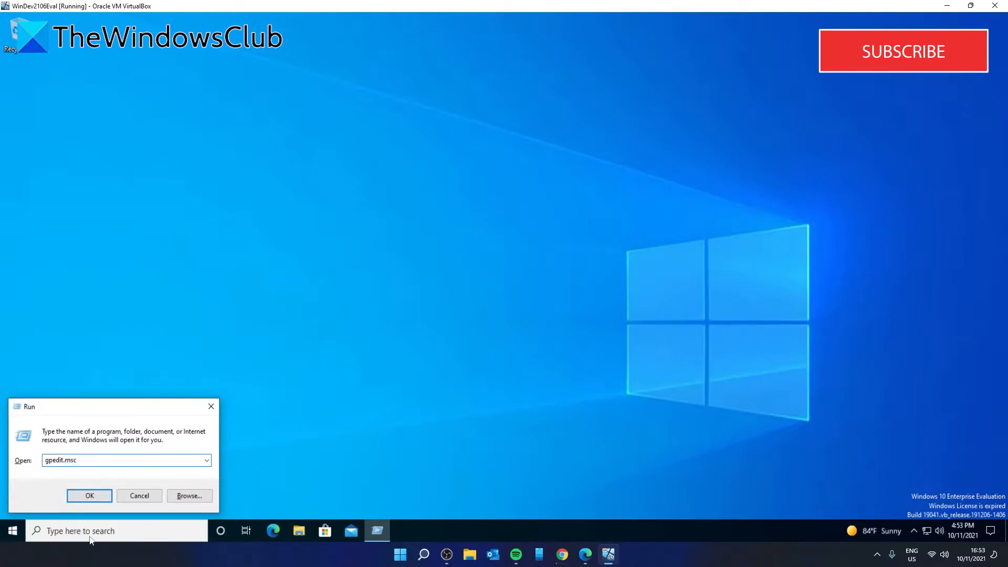
{"action": "left_click", "coordinate": [89, 496]}
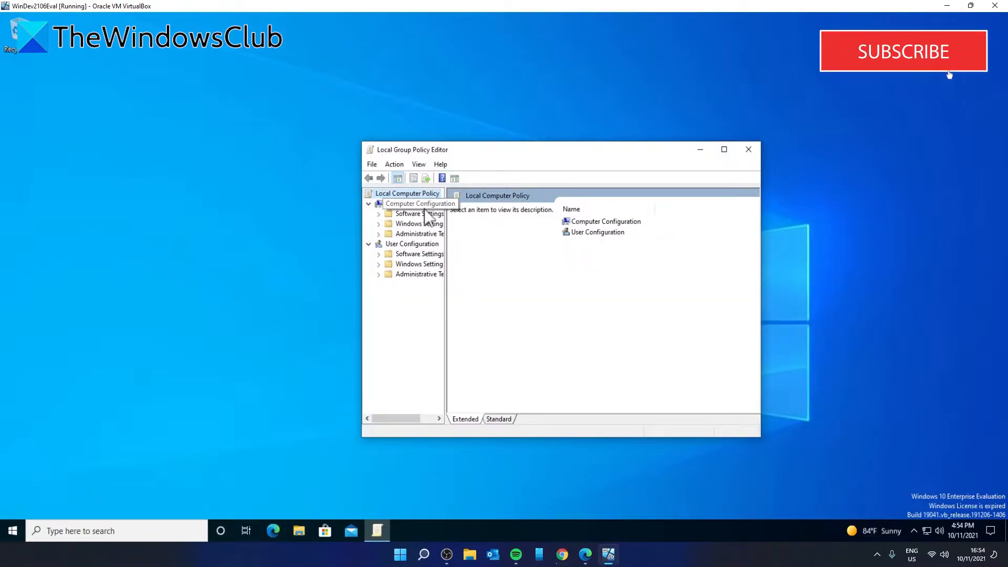
Reach Power Management under Computer Configuration > Administrative Templates > System
{"action": "left_click", "coordinate": [378, 233]}
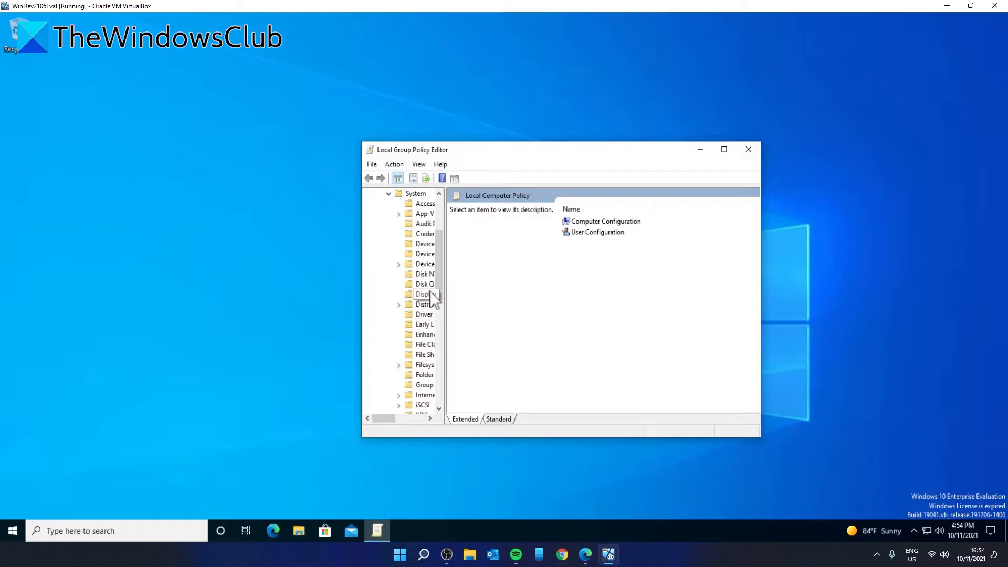
{"action": "left_click", "coordinate": [424, 364]}
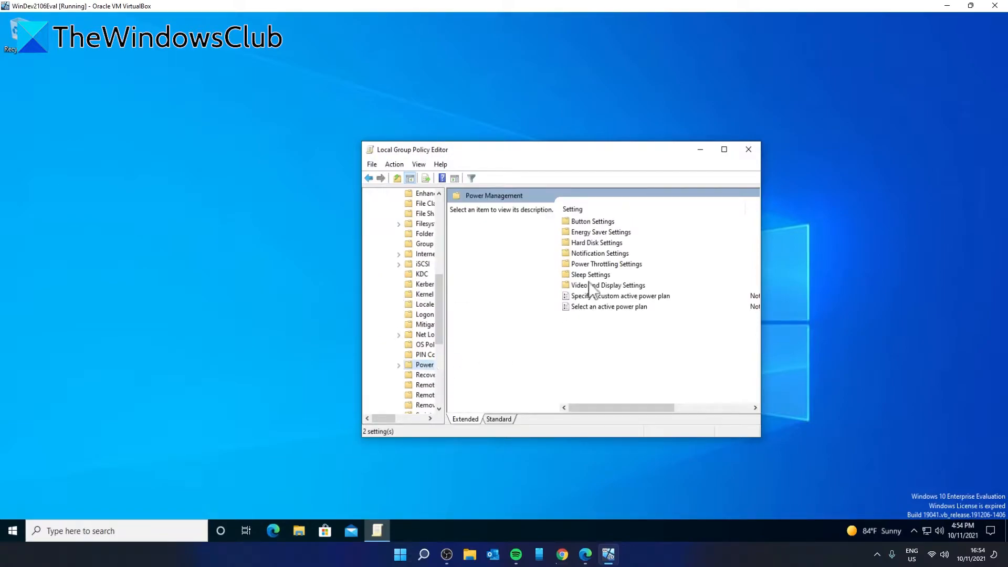
Open the Notification Settings folder listing the battery notification policies
{"action": "double_click", "coordinate": [600, 253]}
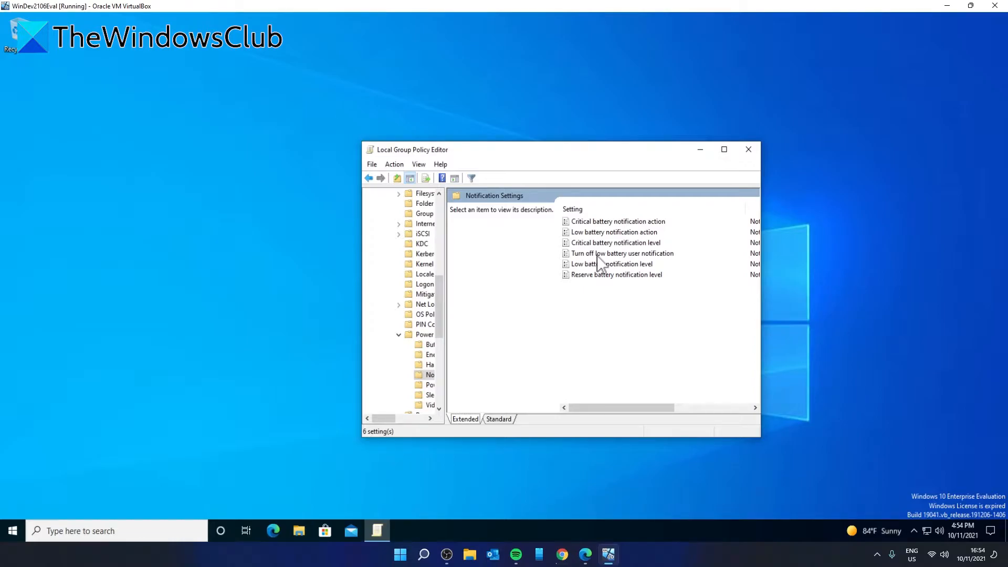
{"action": "double_click", "coordinate": [613, 264]}
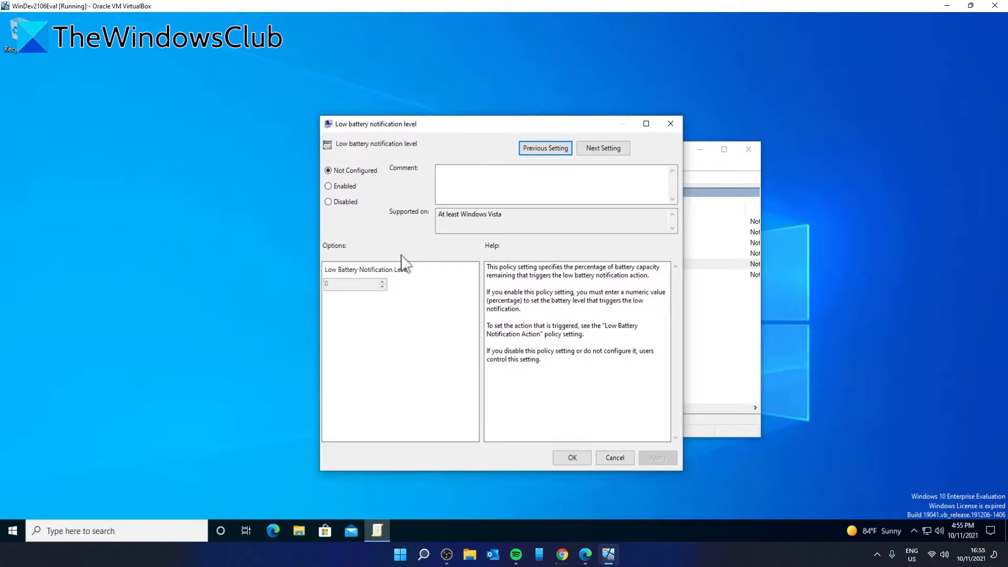
{"action": "left_click", "coordinate": [328, 186]}
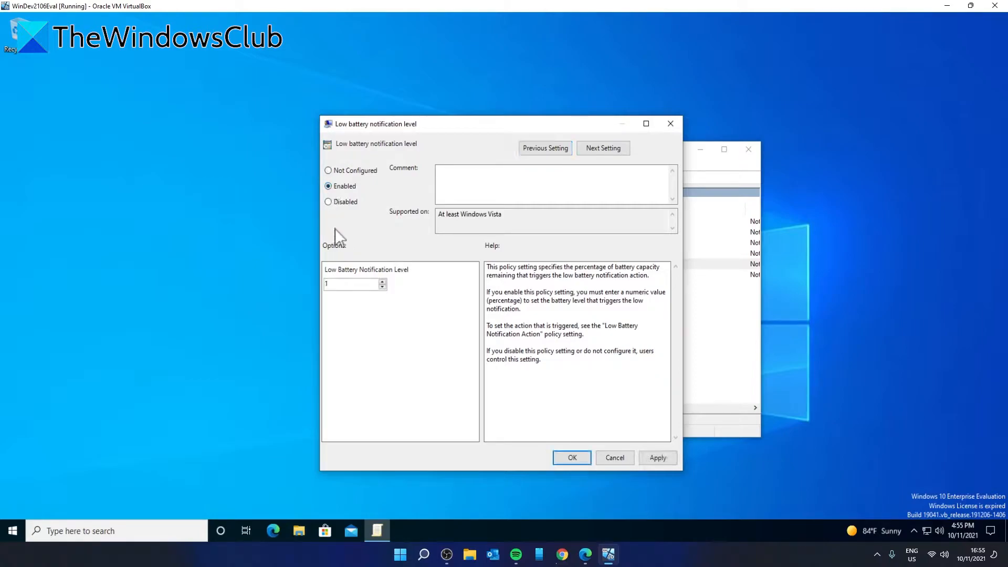
{"action": "mouse_move", "coordinate": [383, 298]}
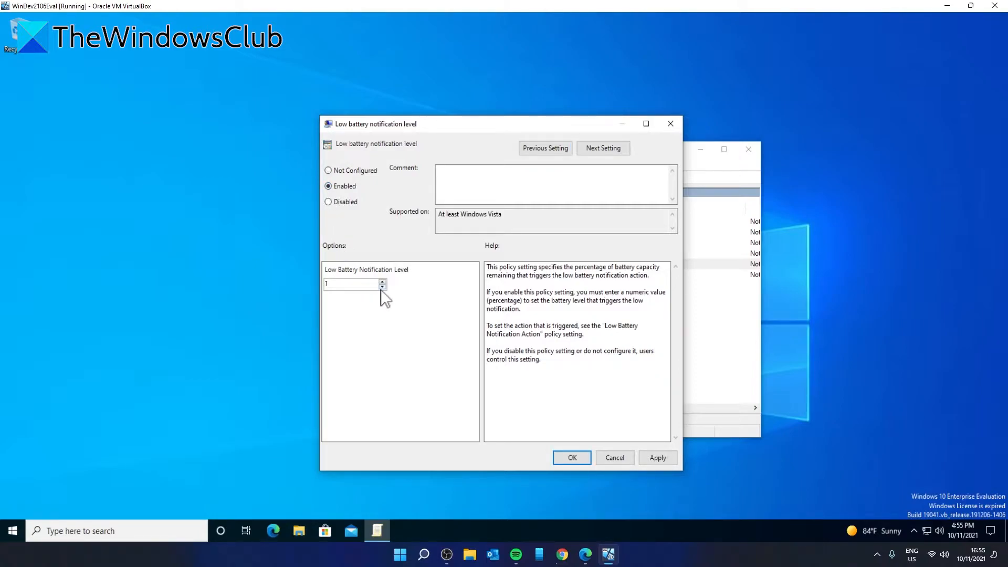
{"action": "mouse_move", "coordinate": [630, 440]}
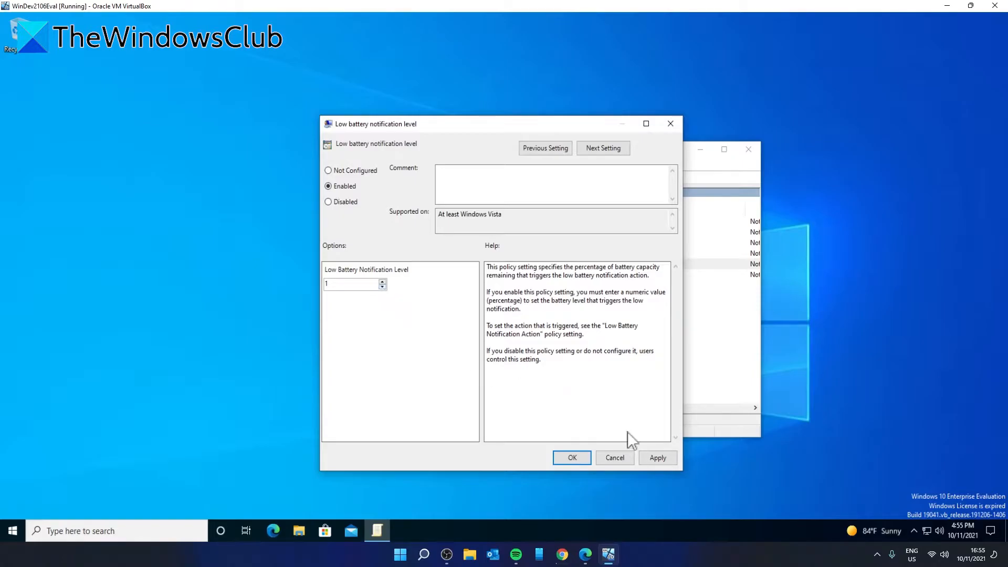
{"action": "mouse_move", "coordinate": [671, 123]}
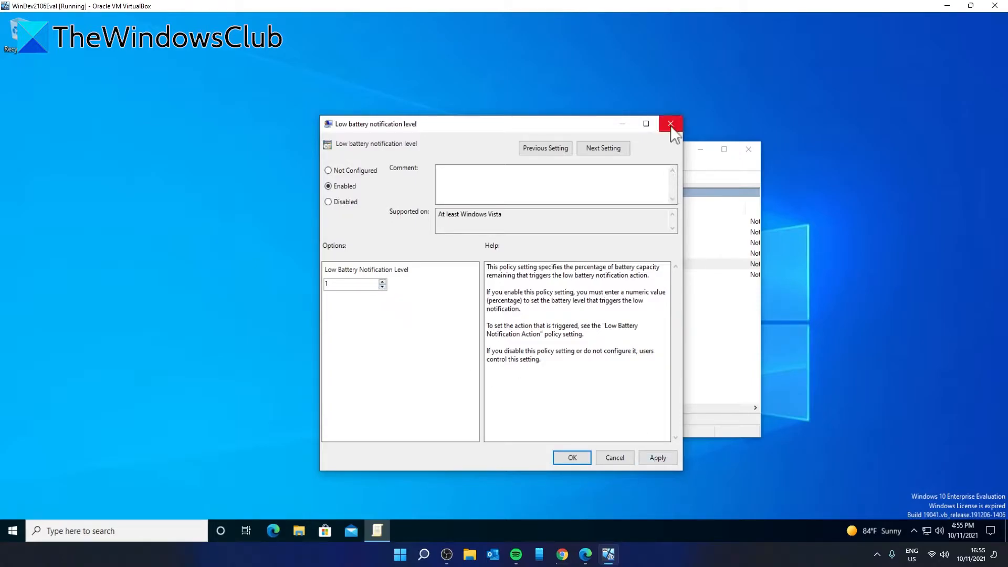
{"action": "left_click", "coordinate": [670, 124]}
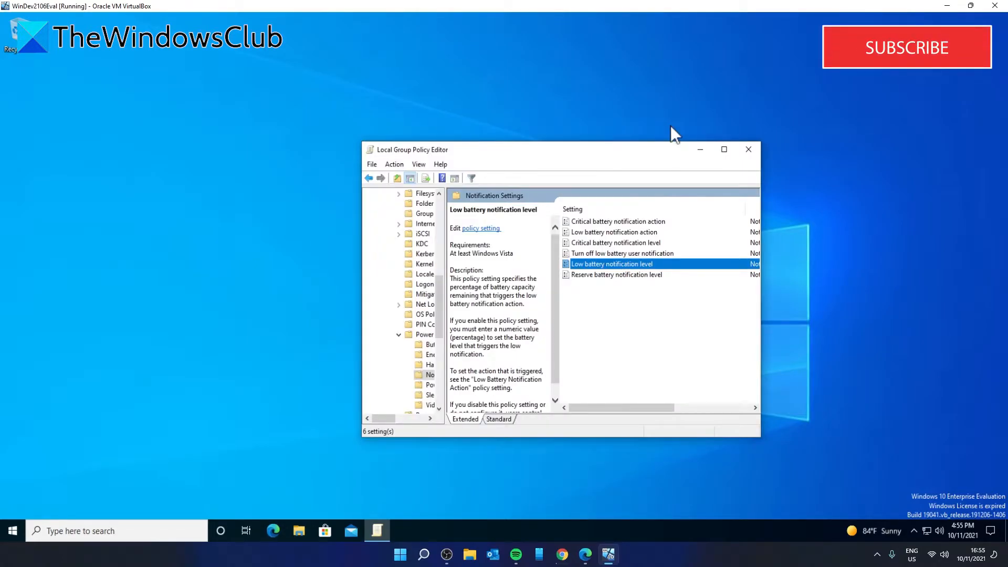
{"action": "double_click", "coordinate": [613, 232]}
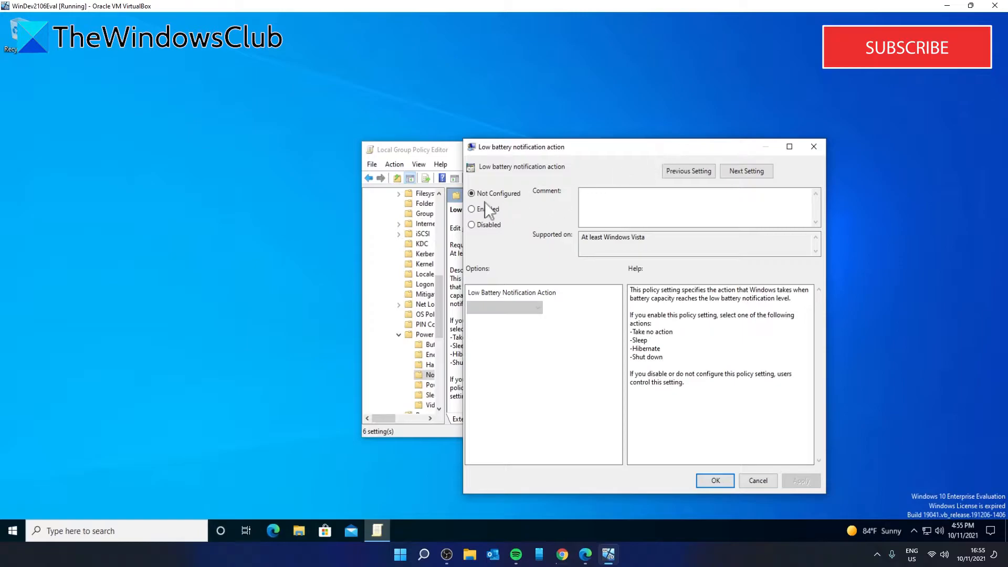
{"action": "left_click", "coordinate": [473, 209]}
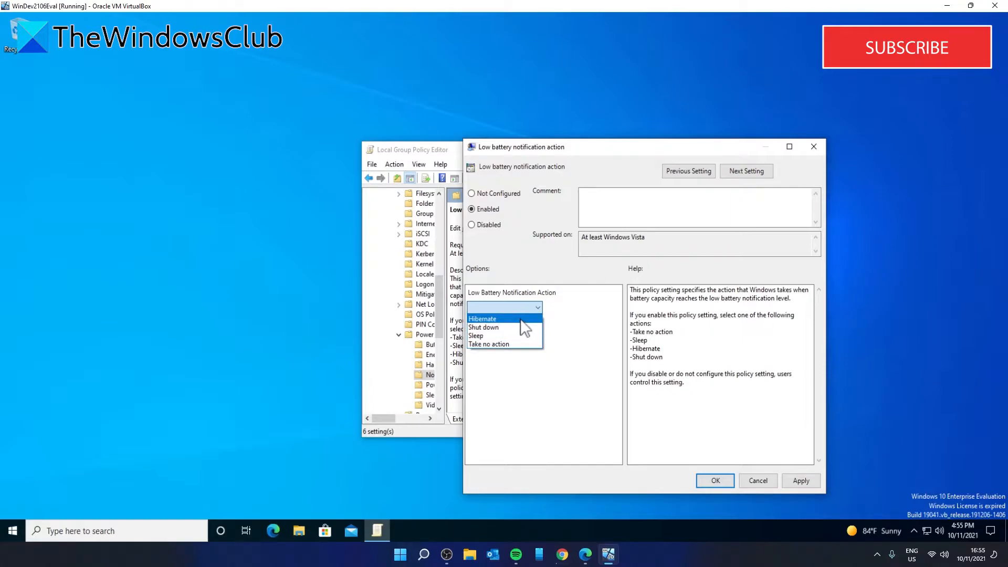
{"action": "mouse_move", "coordinate": [526, 329]}
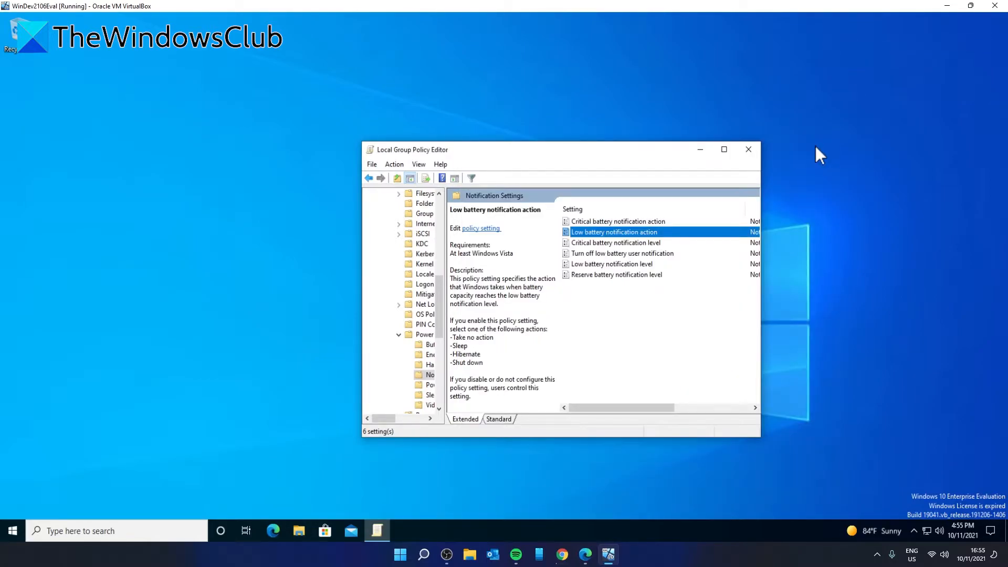
{"action": "double_click", "coordinate": [615, 242]}
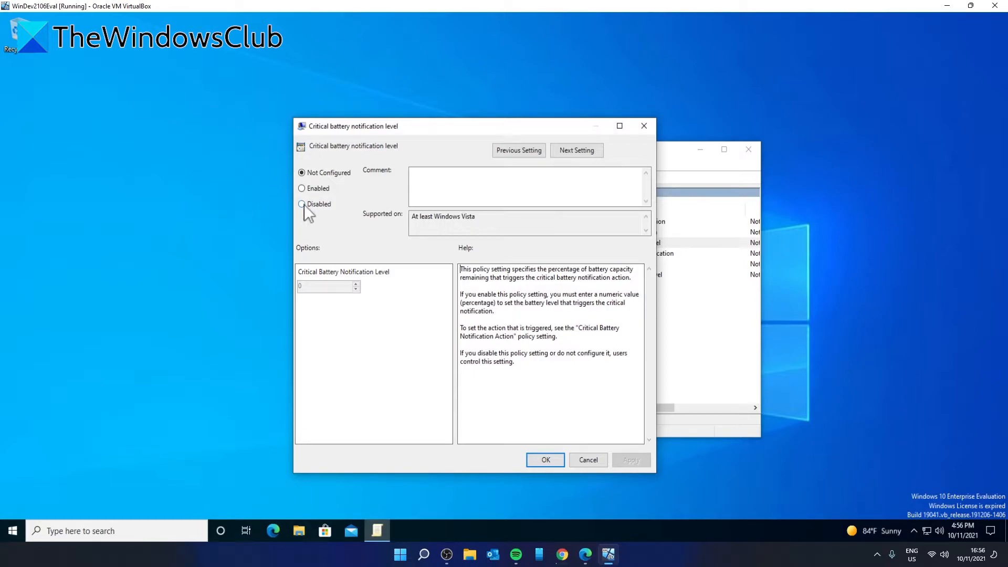
{"action": "left_click", "coordinate": [301, 188]}
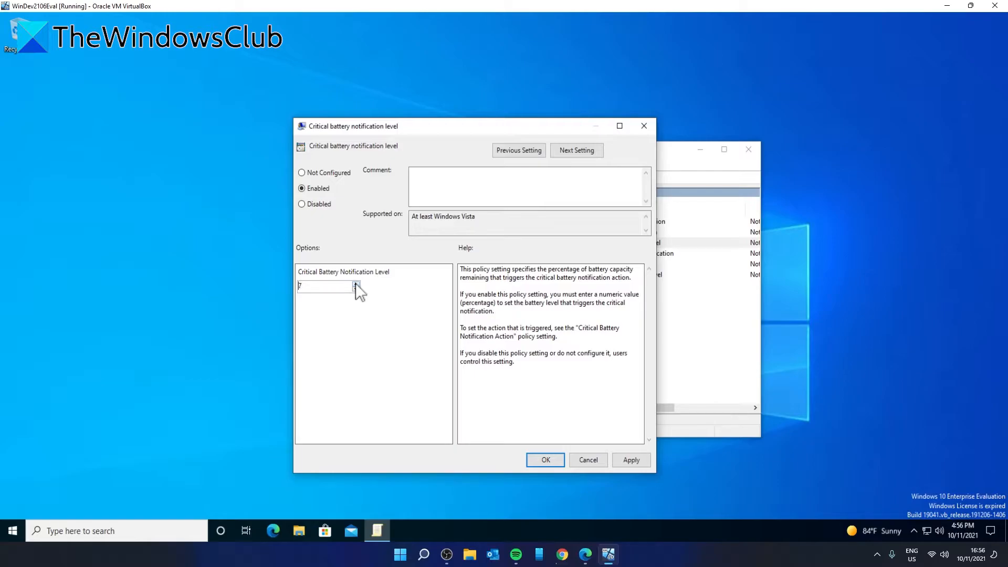
{"action": "mouse_move", "coordinate": [590, 404]}
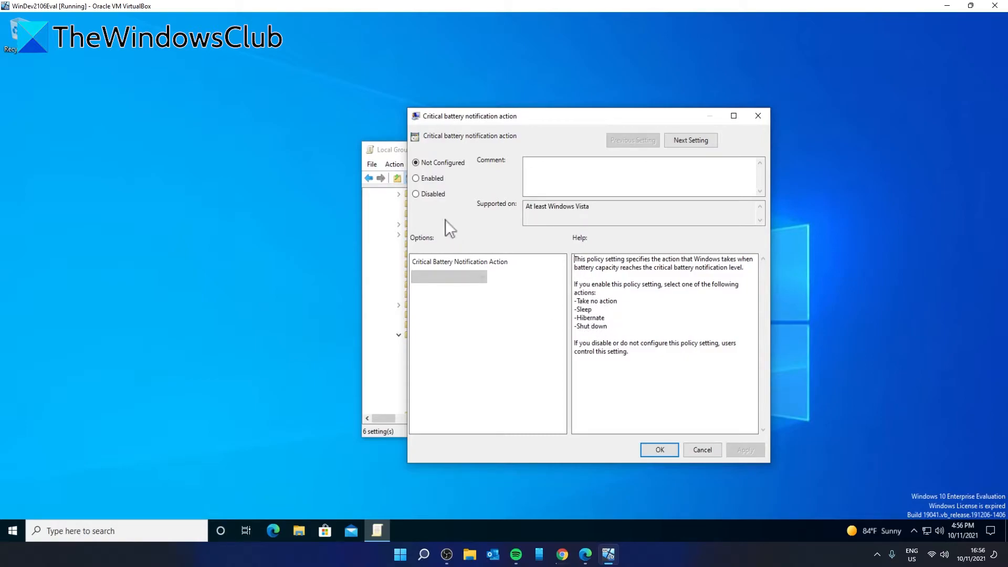
{"action": "left_click", "coordinate": [416, 178]}
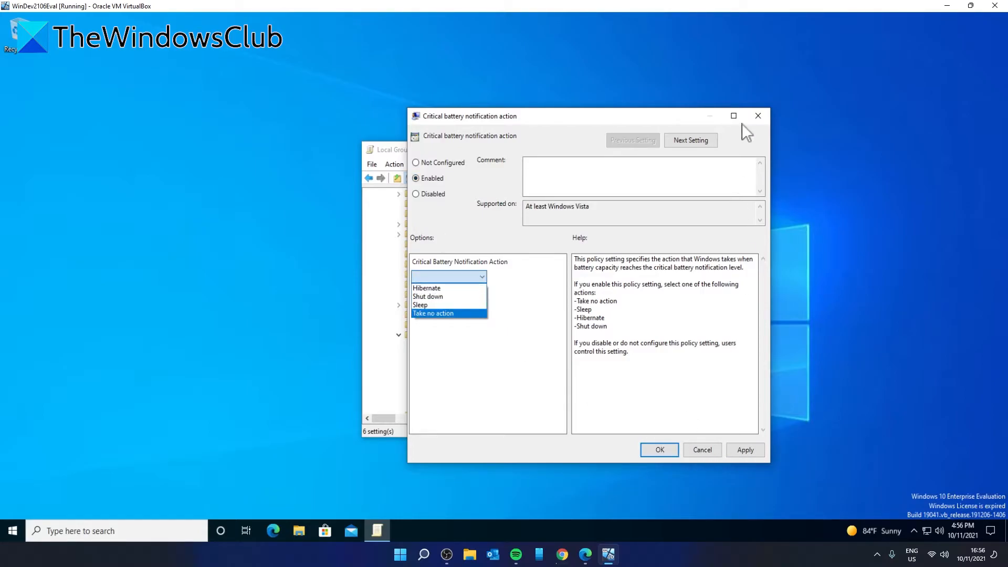
{"action": "left_click", "coordinate": [701, 449]}
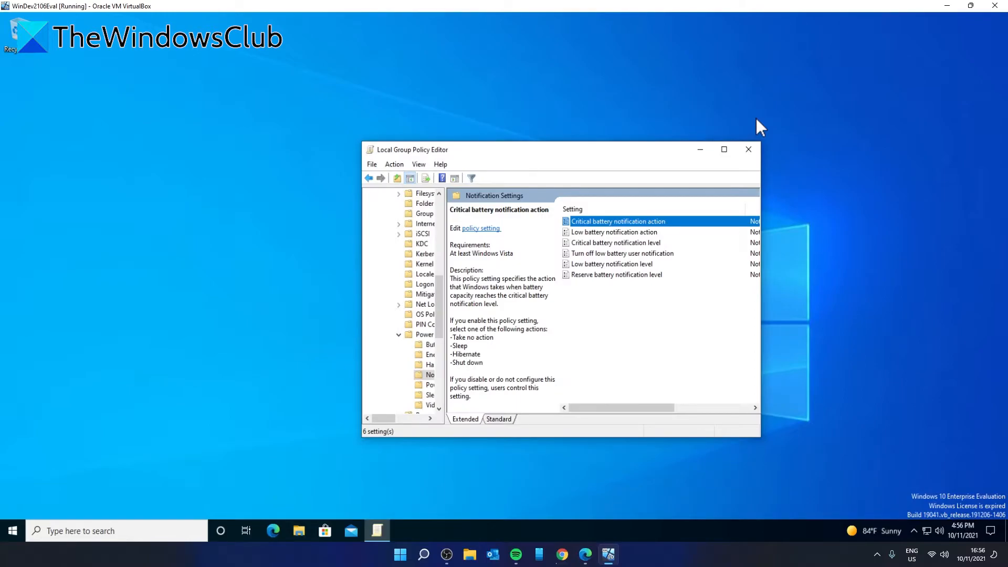
{"action": "mouse_move", "coordinate": [658, 285]}
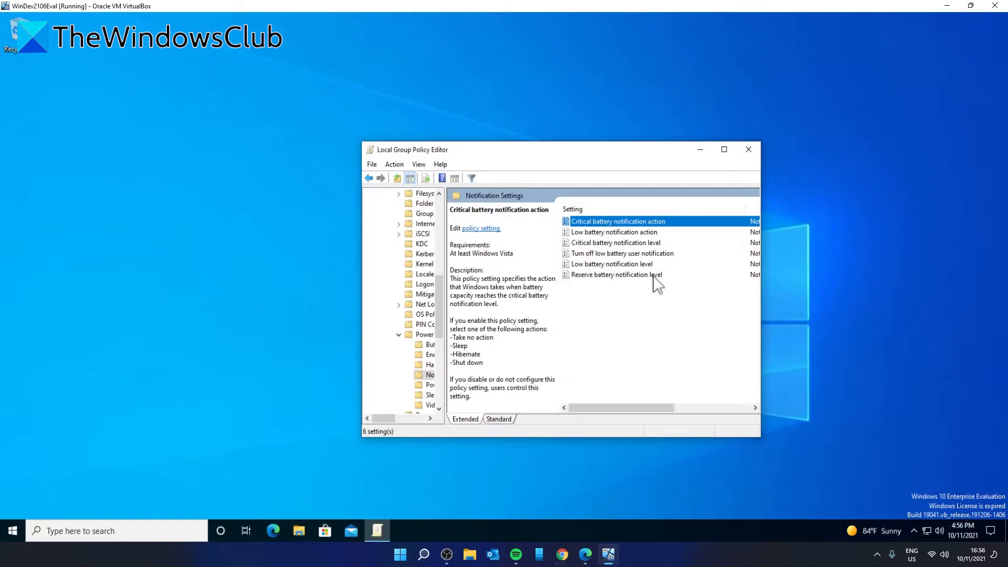
Enable the Reserve battery notification level policy, then open Turn off low battery user notification
{"action": "double_click", "coordinate": [615, 275]}
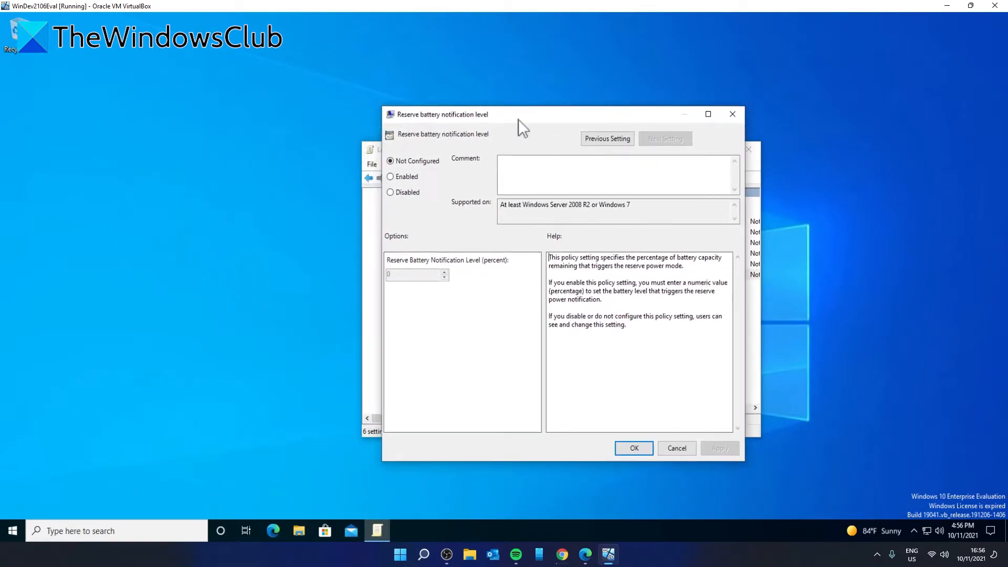
{"action": "left_click", "coordinate": [390, 177]}
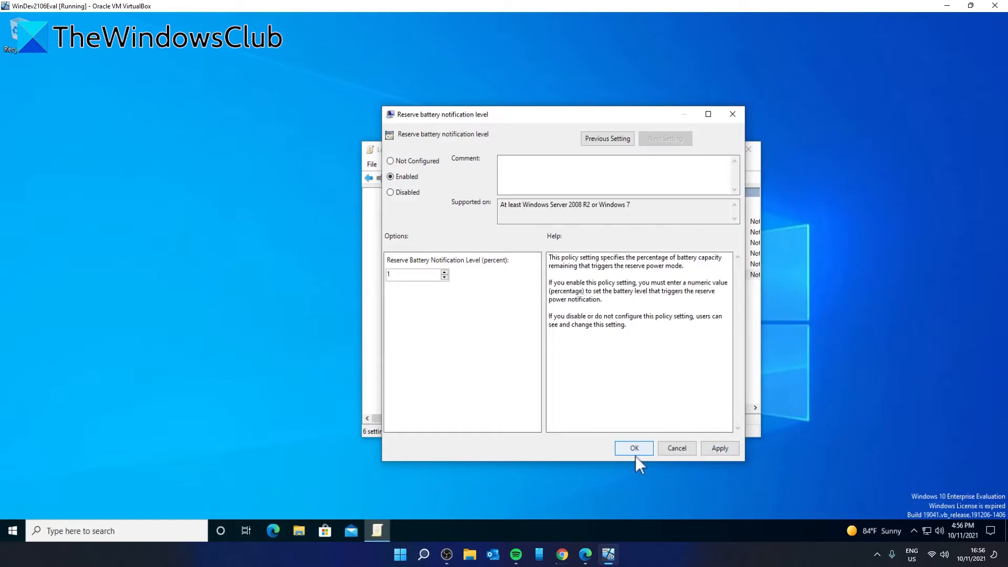
{"action": "left_click", "coordinate": [633, 448]}
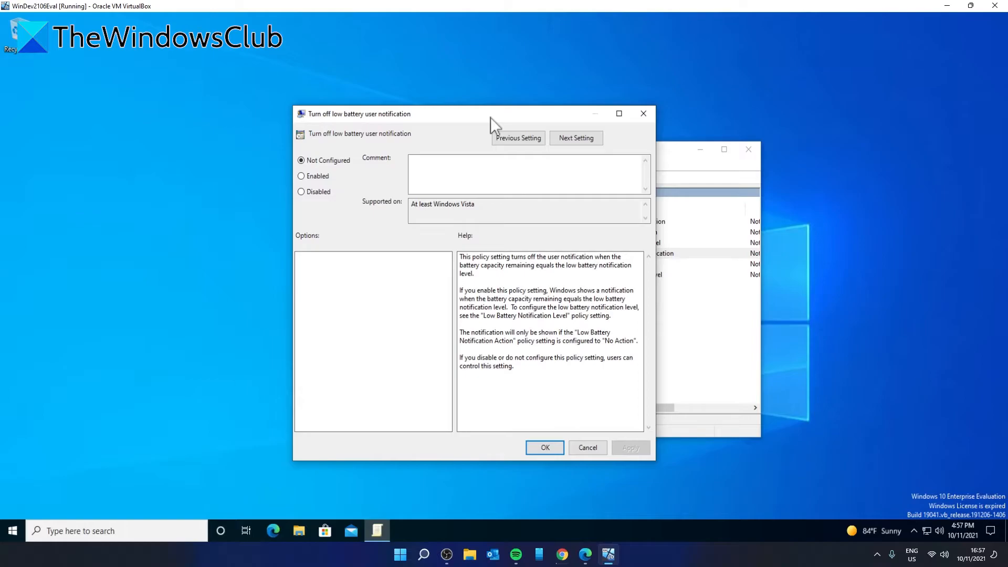
{"action": "left_click", "coordinate": [300, 176]}
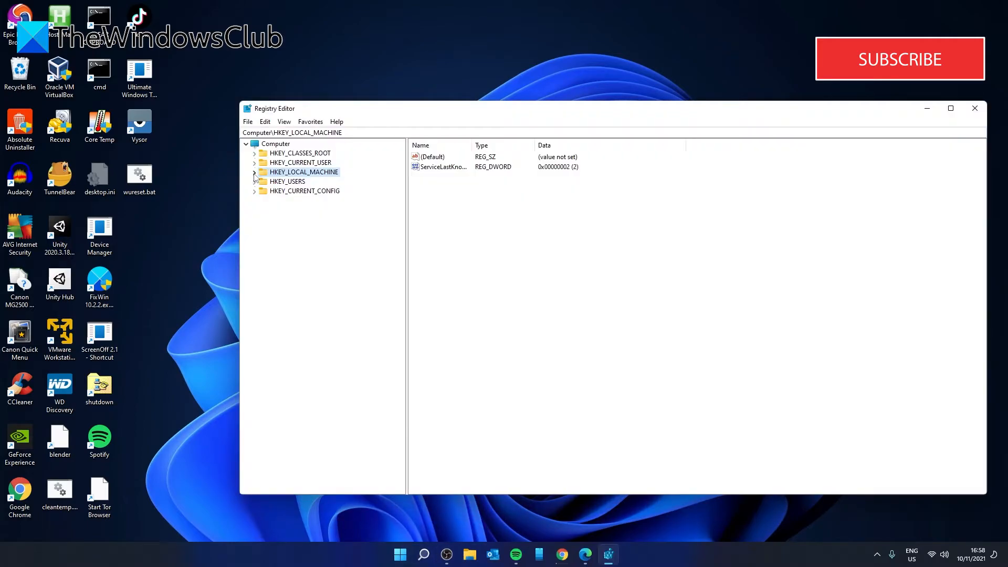
Create a new key named power under HKEY_LOCAL_MACHINE\SOFTWARE\Policies\Microsoft
{"action": "left_click", "coordinate": [255, 172]}
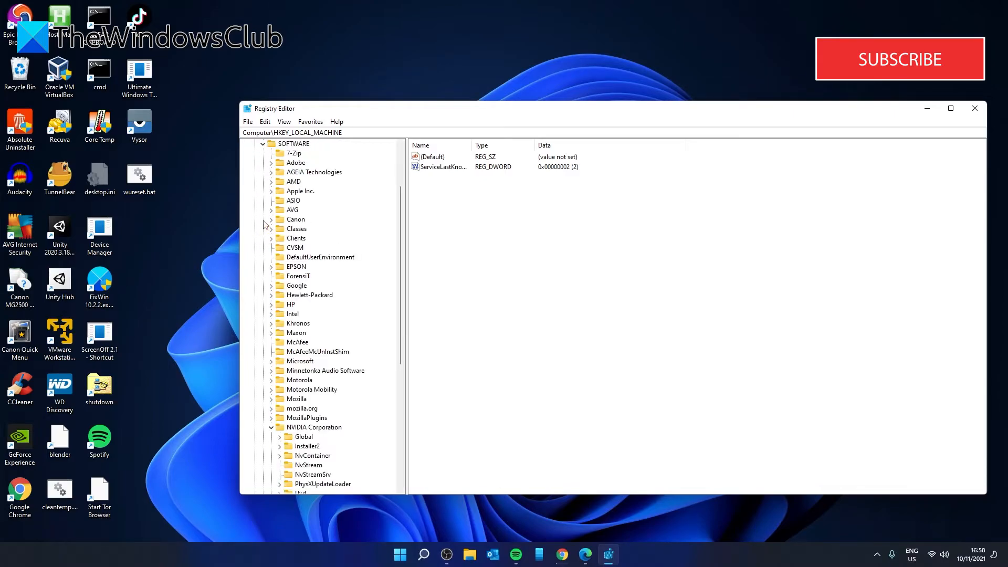
{"action": "scroll", "scroll_direction": "down", "scroll_amount": 3}
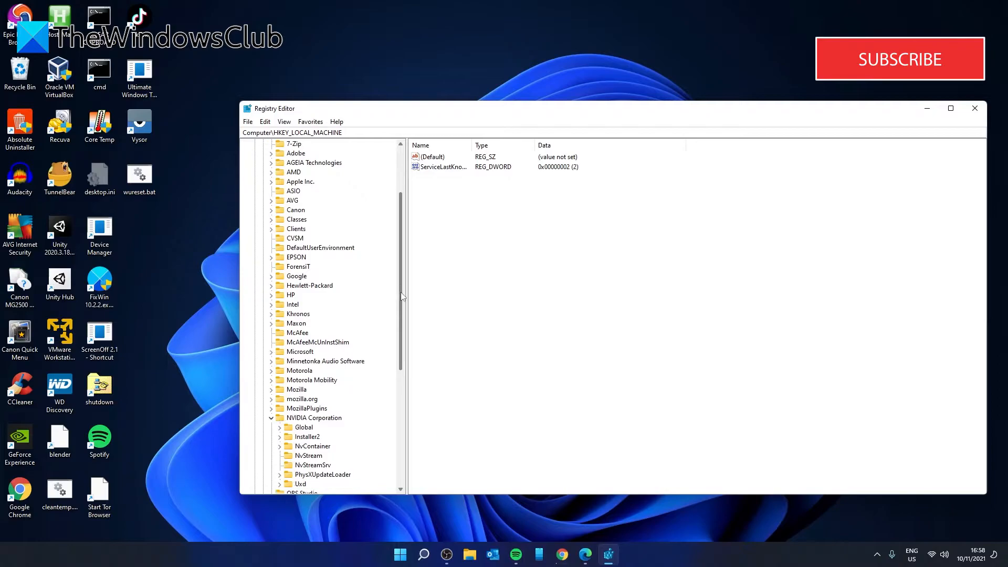
{"action": "scroll", "scroll_direction": "down", "scroll_amount": 3}
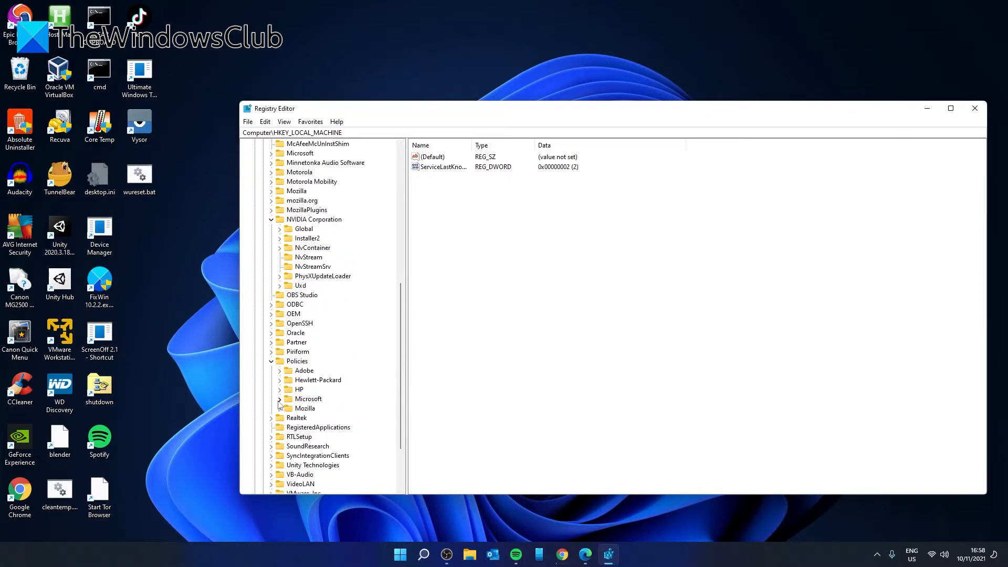
{"action": "left_click", "coordinate": [279, 399]}
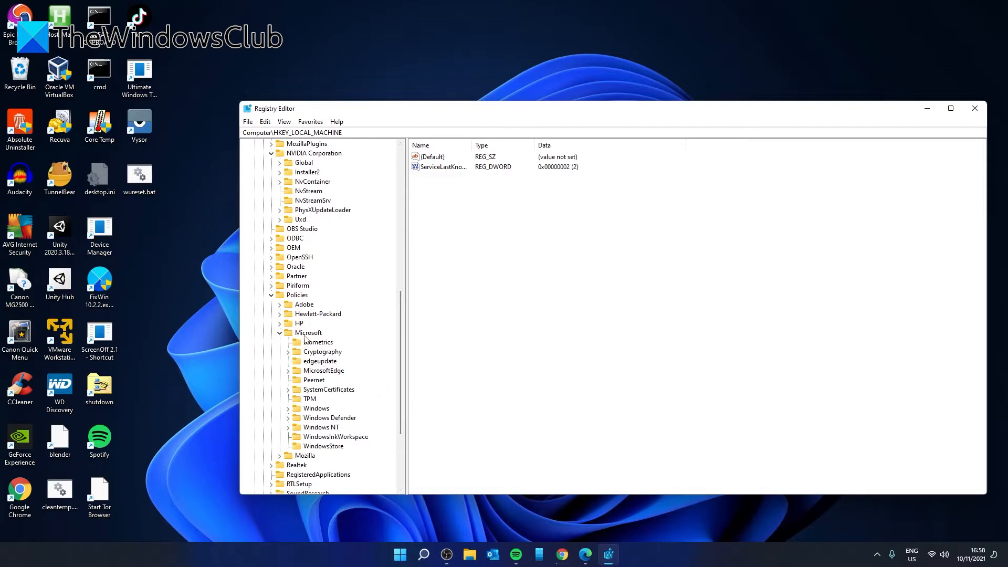
{"action": "right_click", "coordinate": [308, 332]}
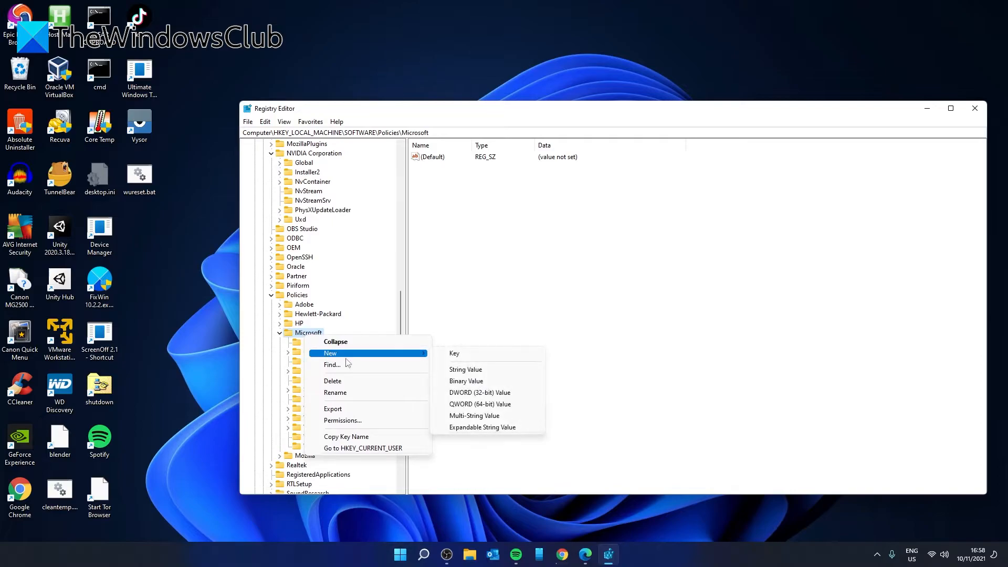
{"action": "left_click", "coordinate": [454, 353]}
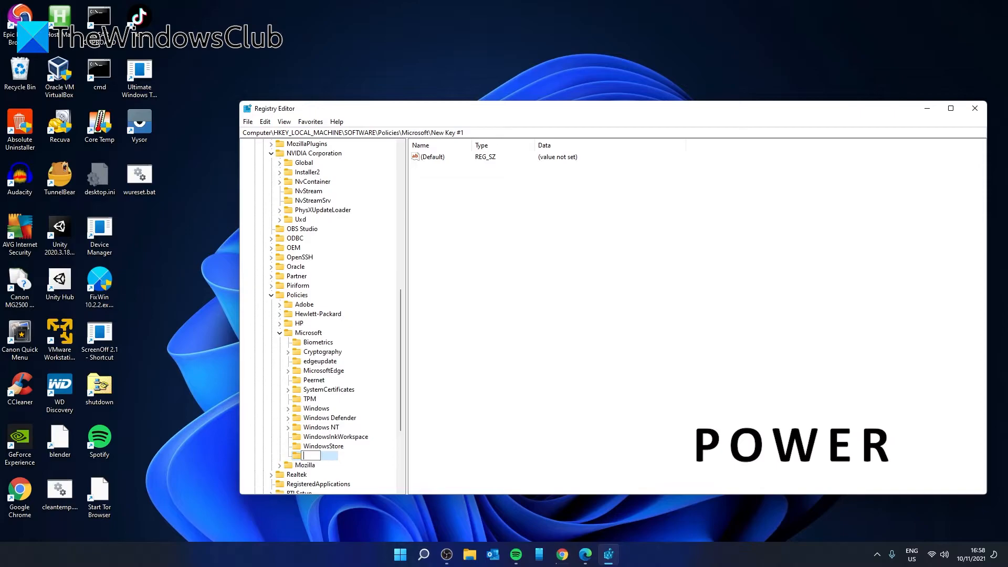
{"action": "type", "text": "power"}
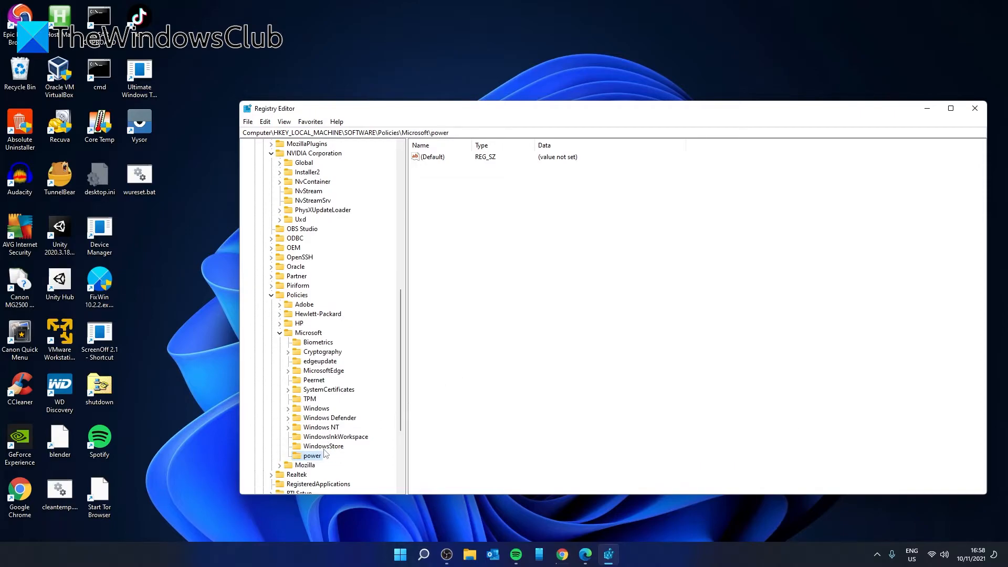
Create a subkey named powersettings inside the power key
{"action": "right_click", "coordinate": [312, 455]}
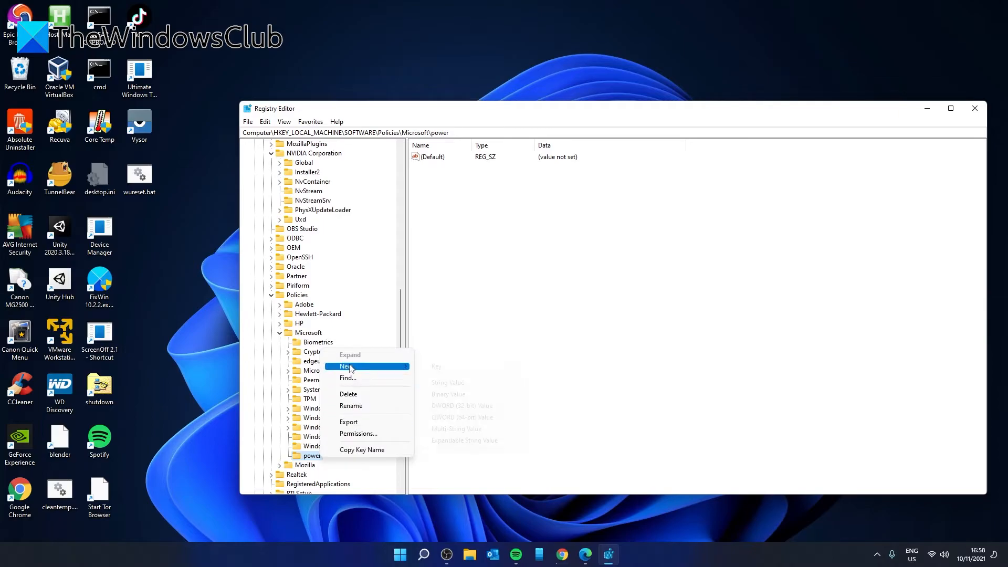
{"action": "left_click", "coordinate": [436, 366]}
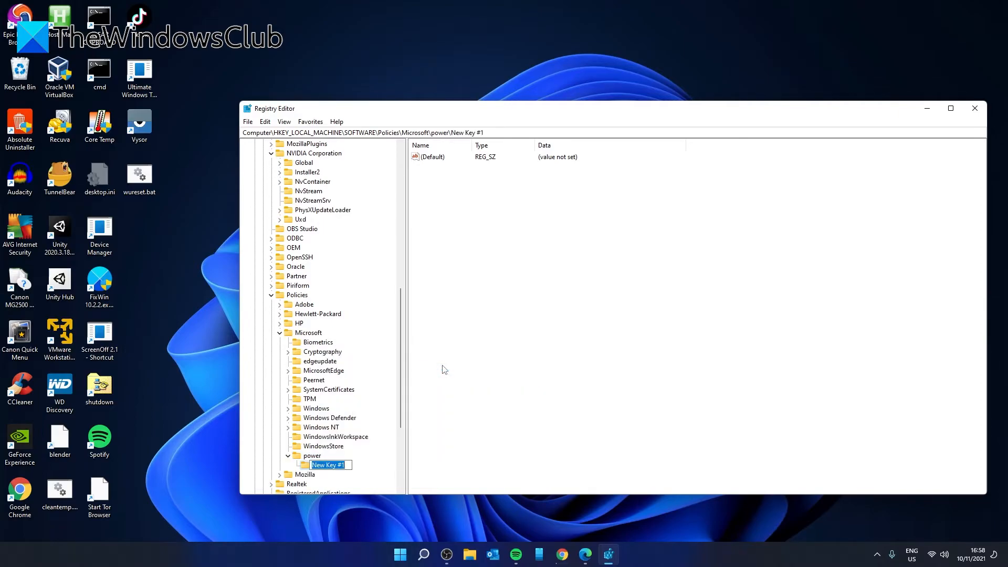
{"action": "type", "text": "powersettings"}
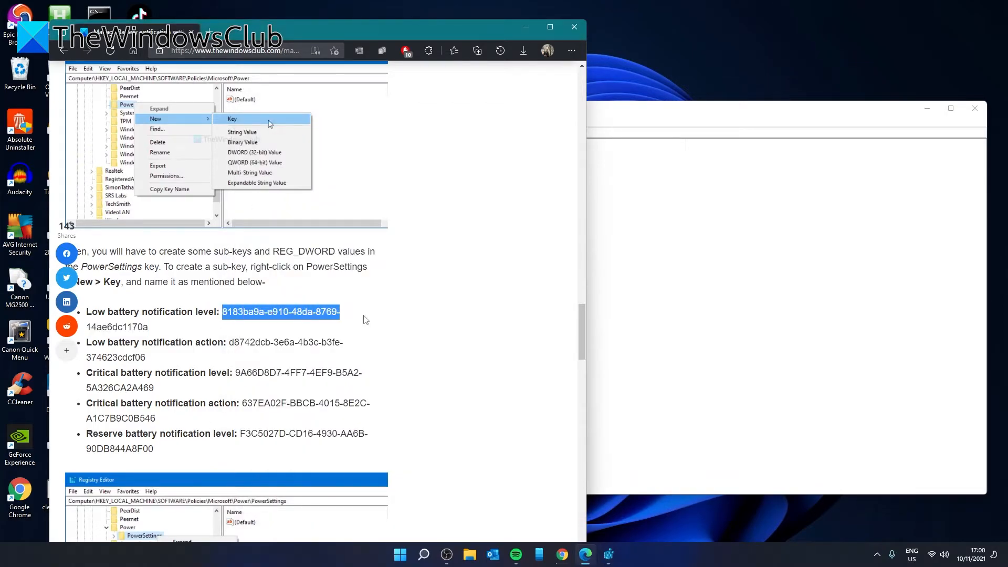
Add a powersettings subkey named with the copied low battery level GUID 8183ba9a-e910-48da-8769-14ae6dc1170a
{"action": "right_click", "coordinate": [310, 320]}
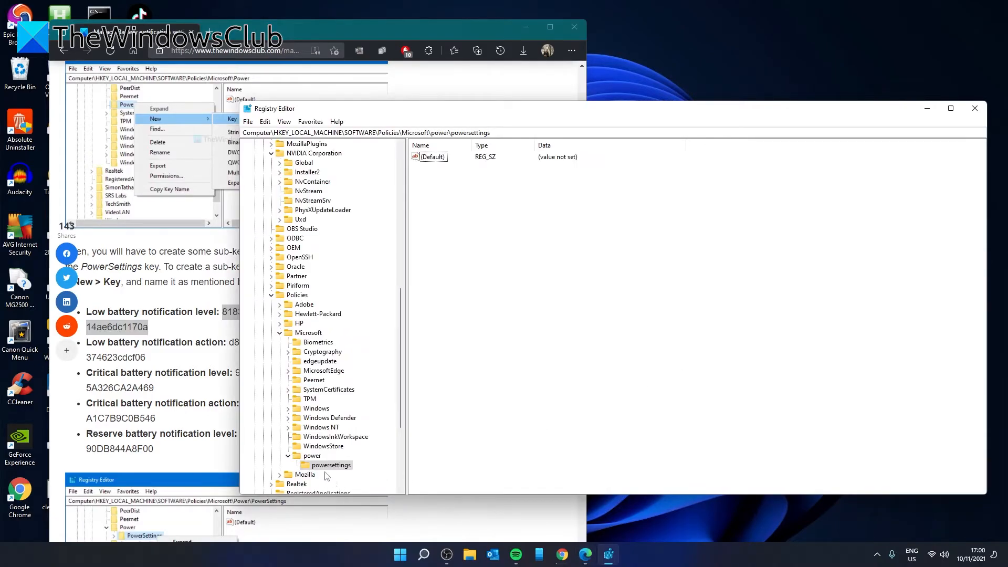
{"action": "right_click", "coordinate": [330, 465]}
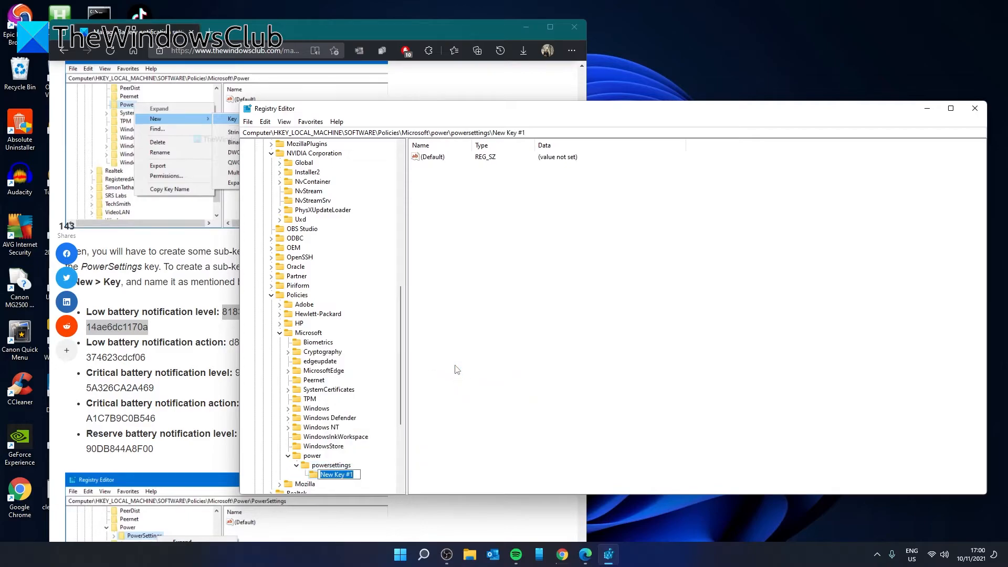
{"action": "right_click", "coordinate": [337, 474]}
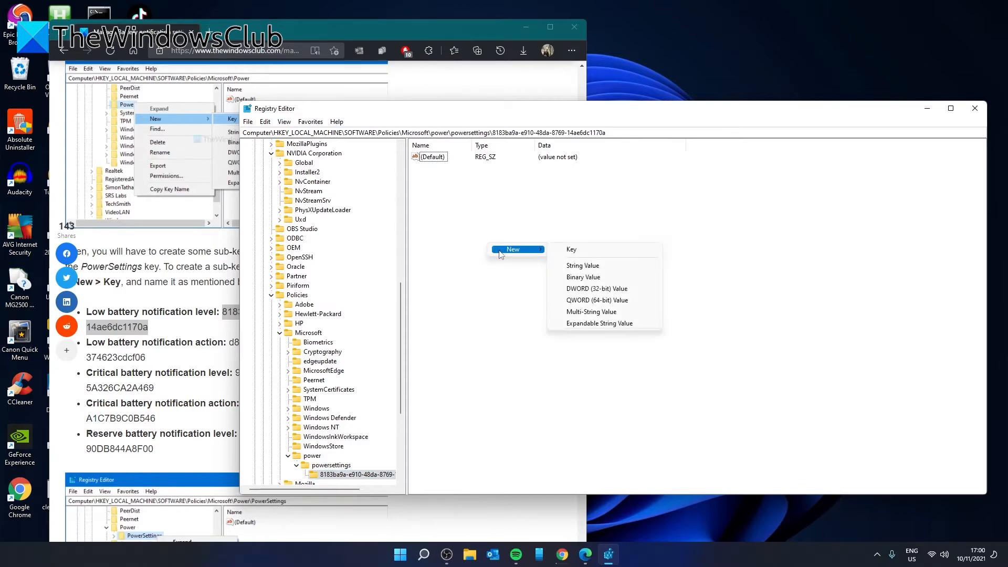
Add a DWORD value dcsettingindex with data 8 to the 8183ba9a GUID key
{"action": "left_click", "coordinate": [595, 289]}
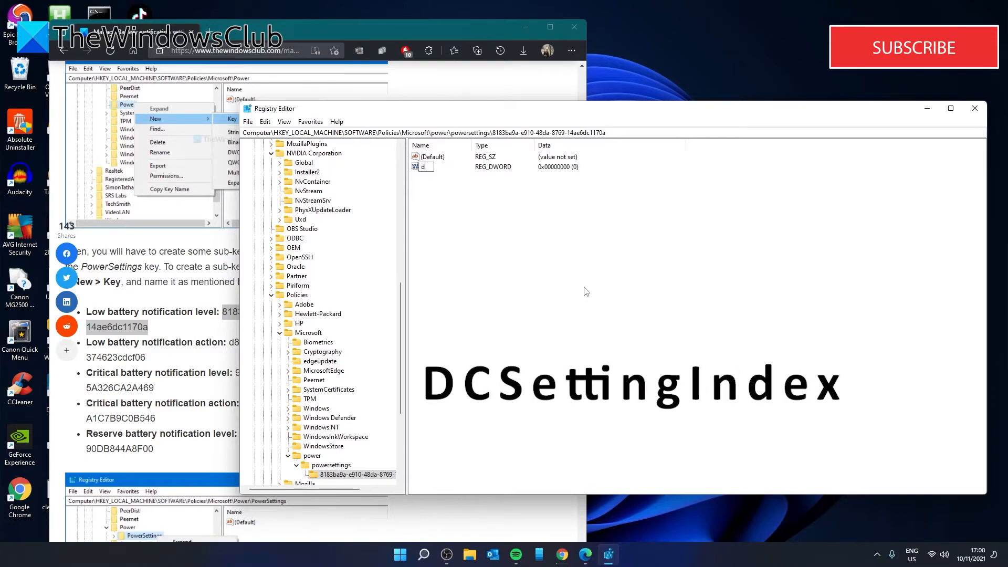
{"action": "type", "text": "dcsetting"}
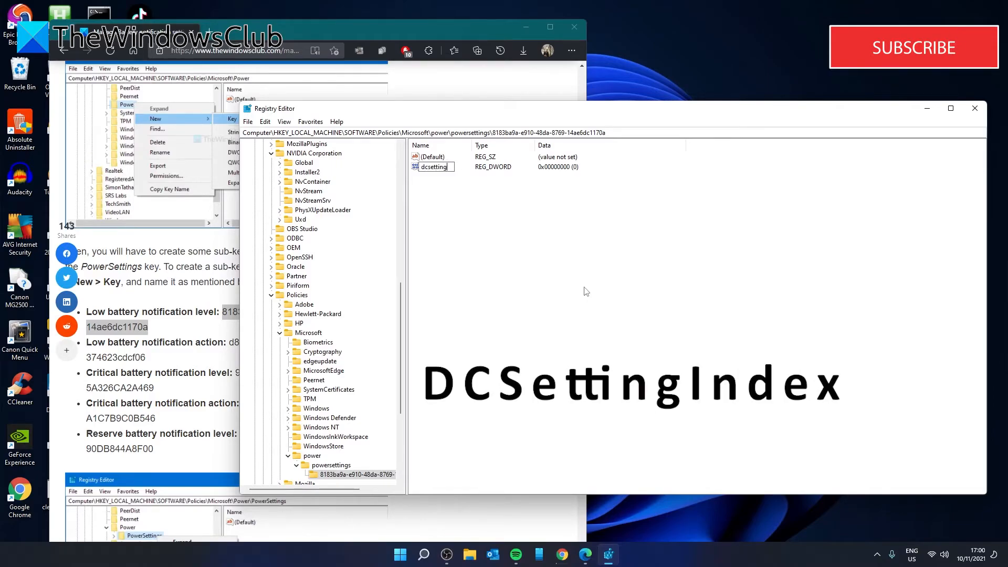
{"action": "type", "text": "index"}
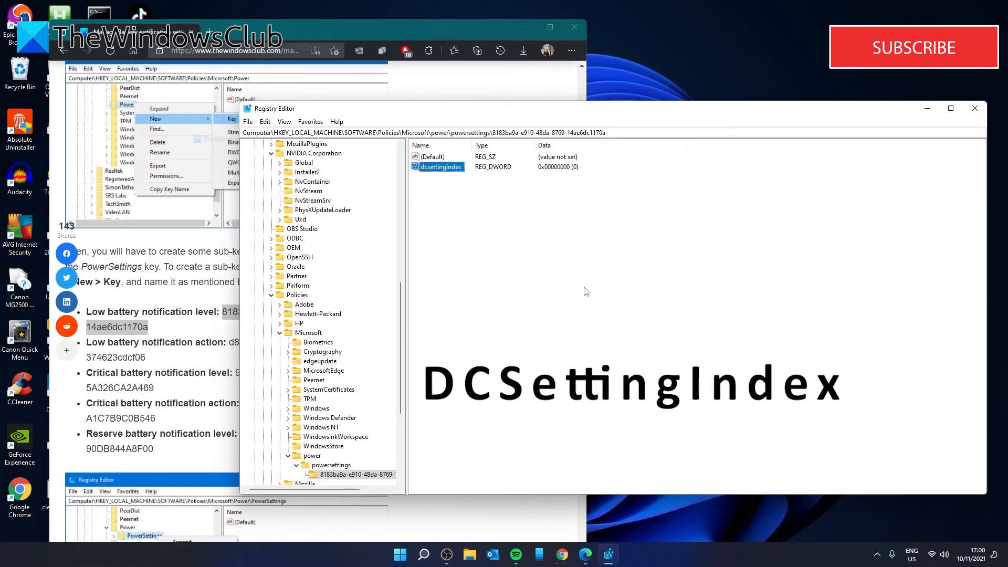
{"action": "double_click", "coordinate": [441, 167]}
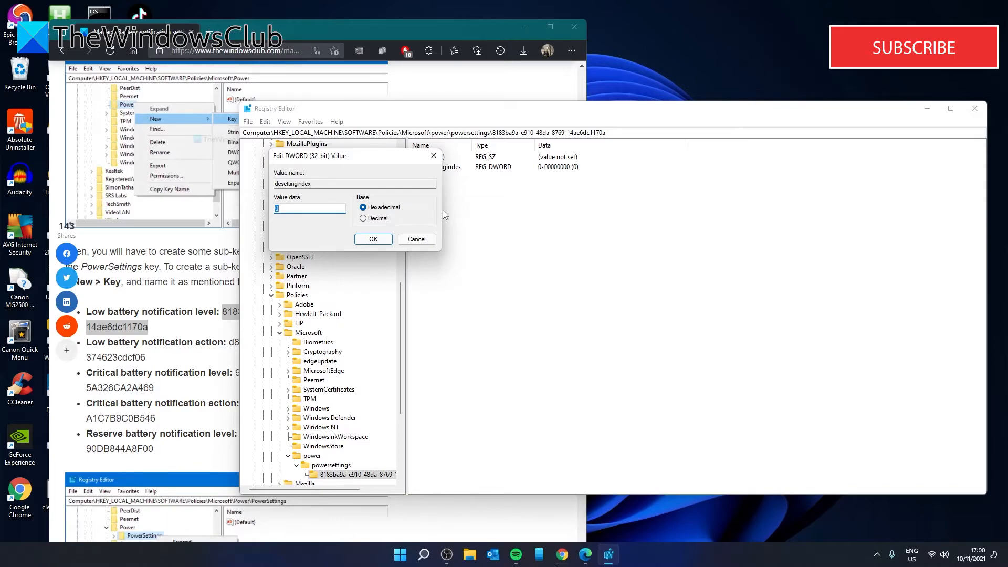
{"action": "type", "text": "8"}
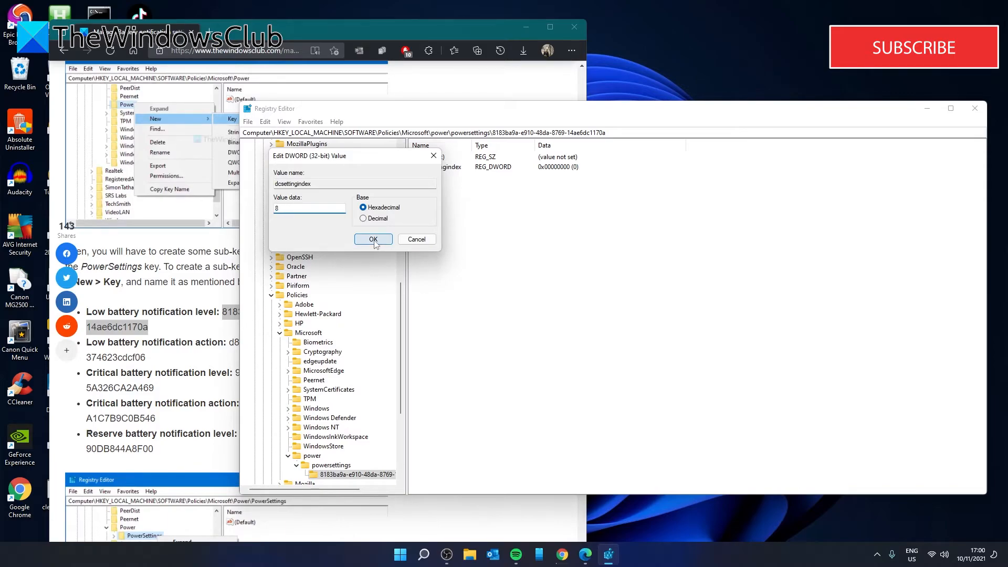
{"action": "left_click", "coordinate": [372, 239]}
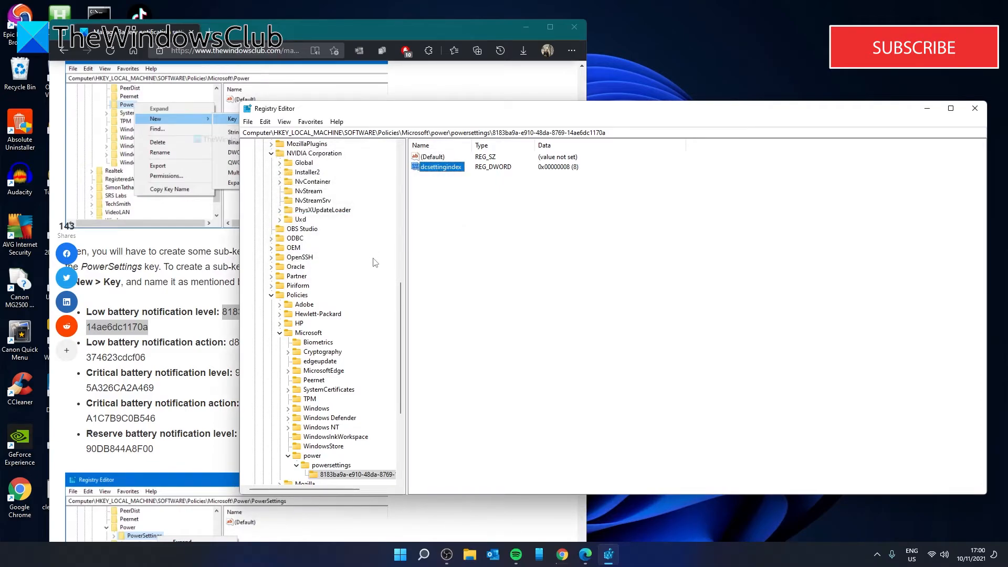
{"action": "mouse_move", "coordinate": [920, 71]}
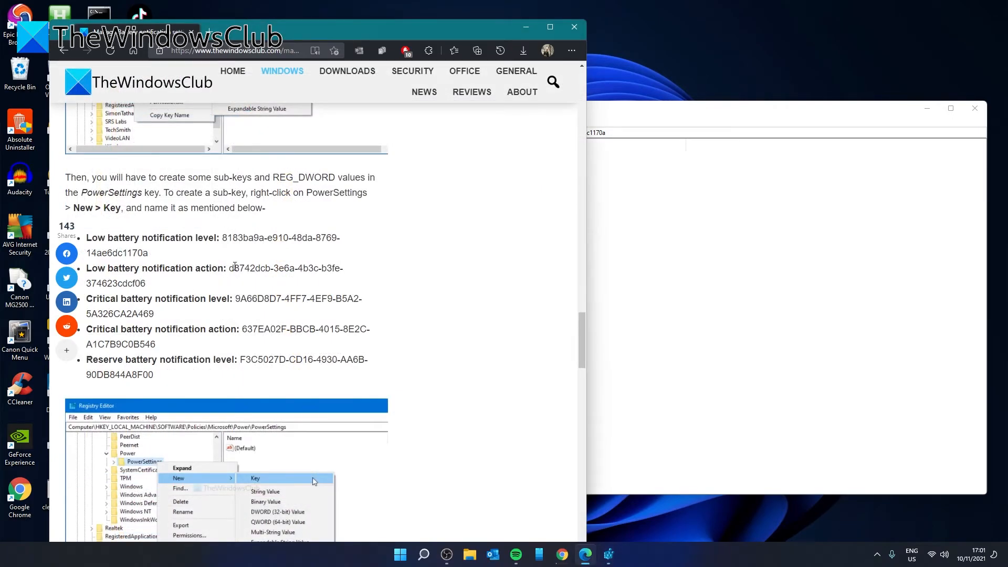
Add powersettings subkey d8742dcb-3e6a-4b3c-b3fe-374623cdcf06 from the action GUID and start a new DWORD inside it
{"action": "left_click_drag", "start_coordinate": [229, 268], "coordinate": [338, 268]}
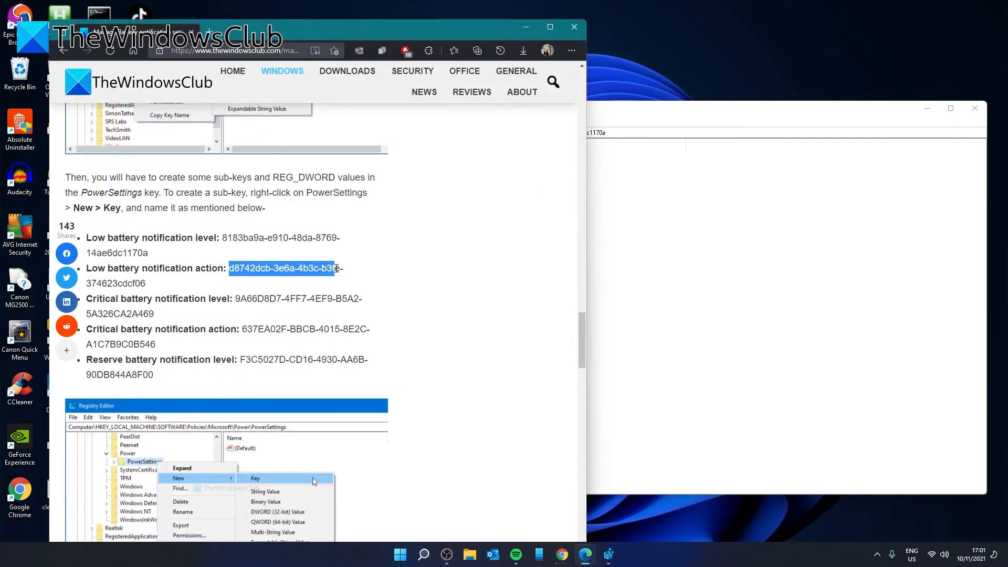
{"action": "left_click_drag", "start_coordinate": [334, 268], "coordinate": [145, 284]}
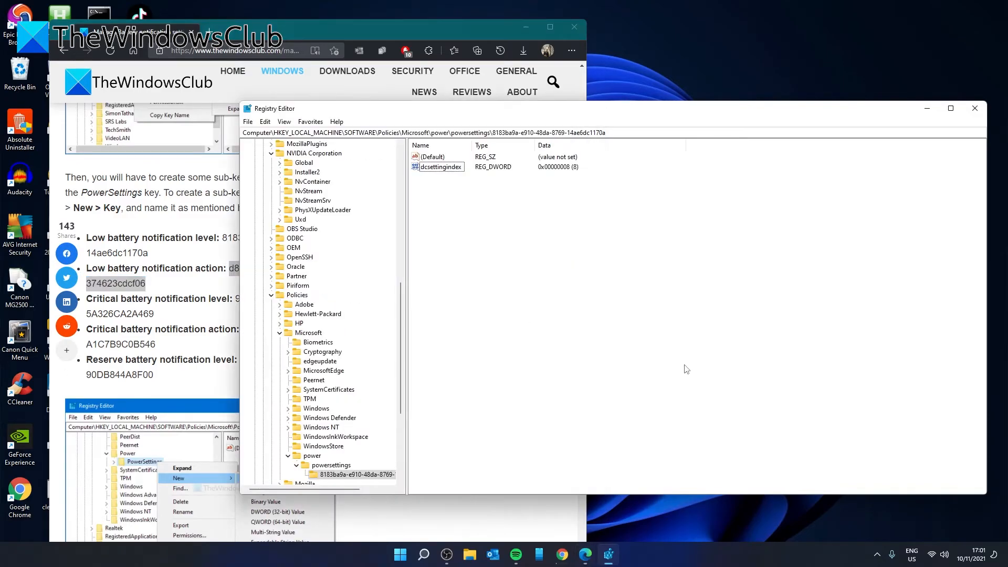
{"action": "right_click", "coordinate": [330, 464]}
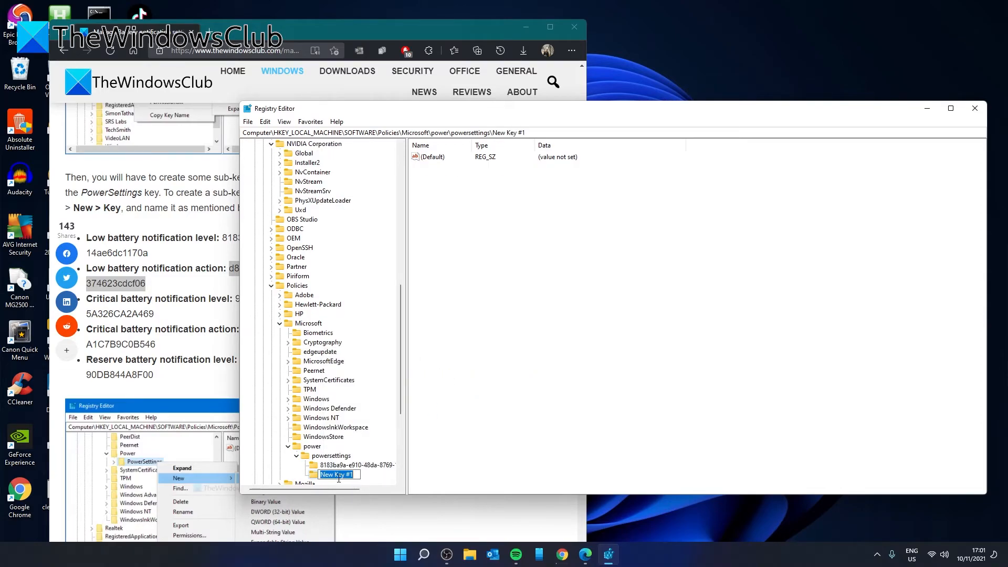
{"action": "type", "text": "5a-4b3c-b3fe-374623cdcf06"}
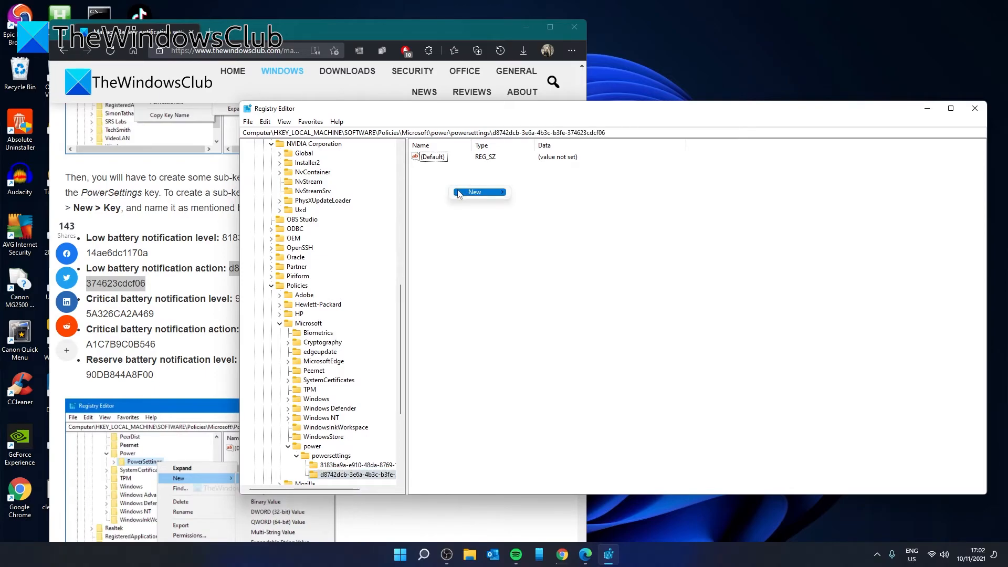
{"action": "left_click", "coordinate": [564, 231]}
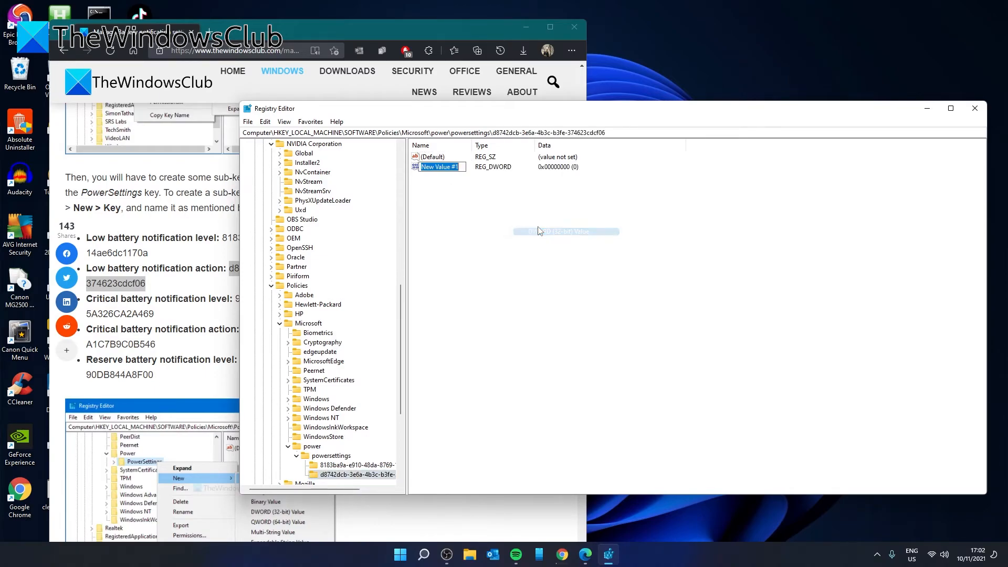
Name the new value DCSettingsIndex and set its low battery action data
{"action": "type", "text": "DC"}
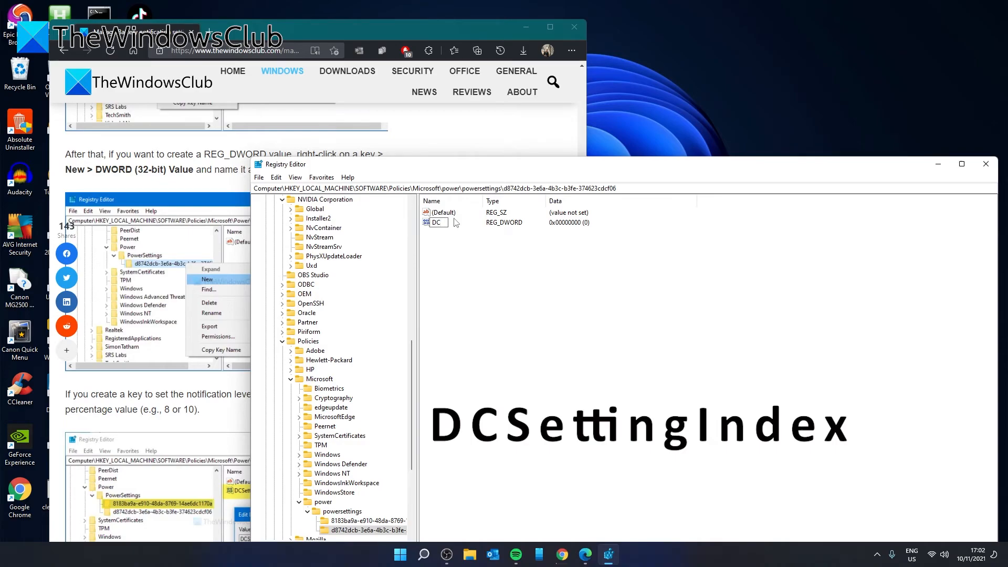
{"action": "type", "text": "SettingsIndex"}
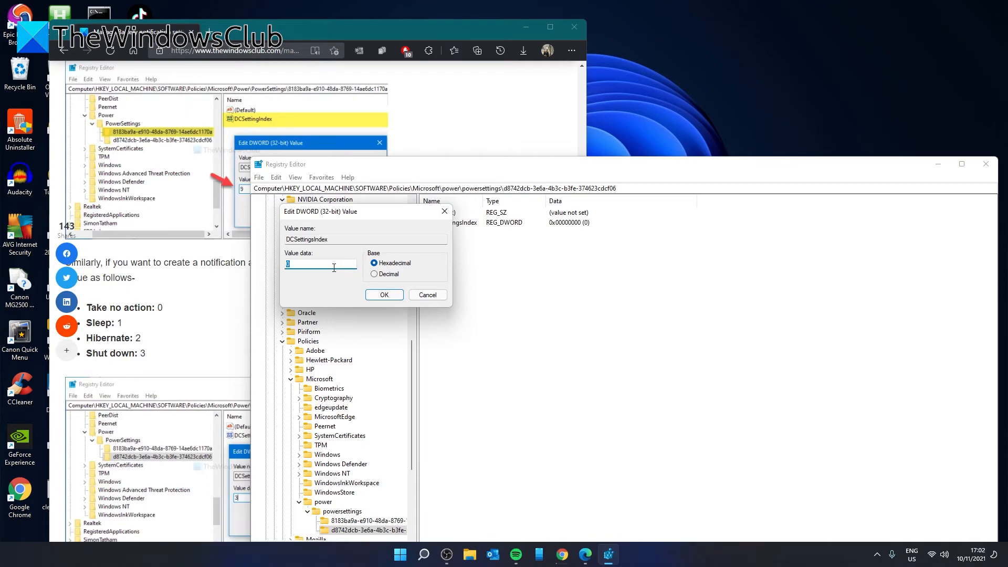
{"action": "mouse_move", "coordinate": [329, 276]}
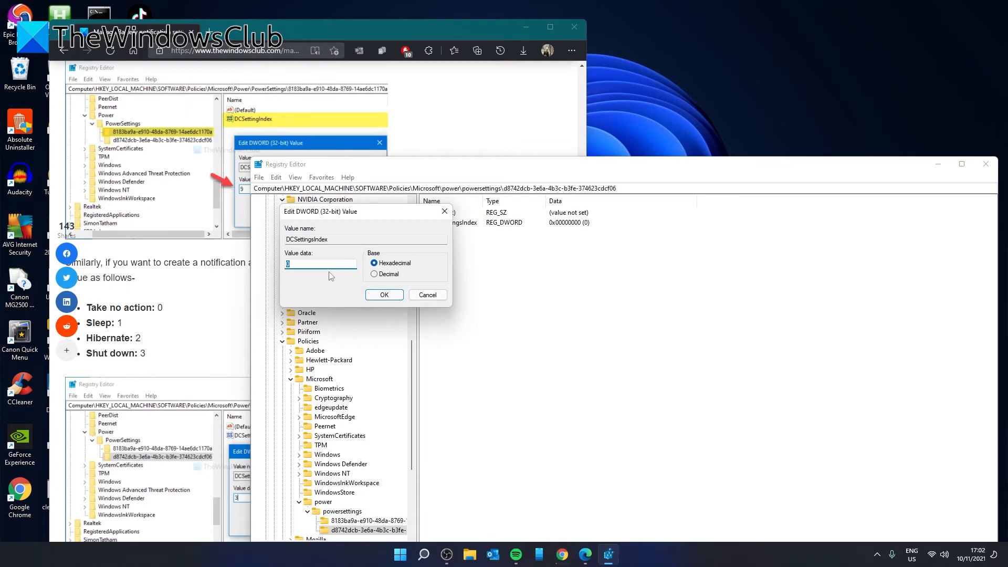
{"action": "type", "text": "1"}
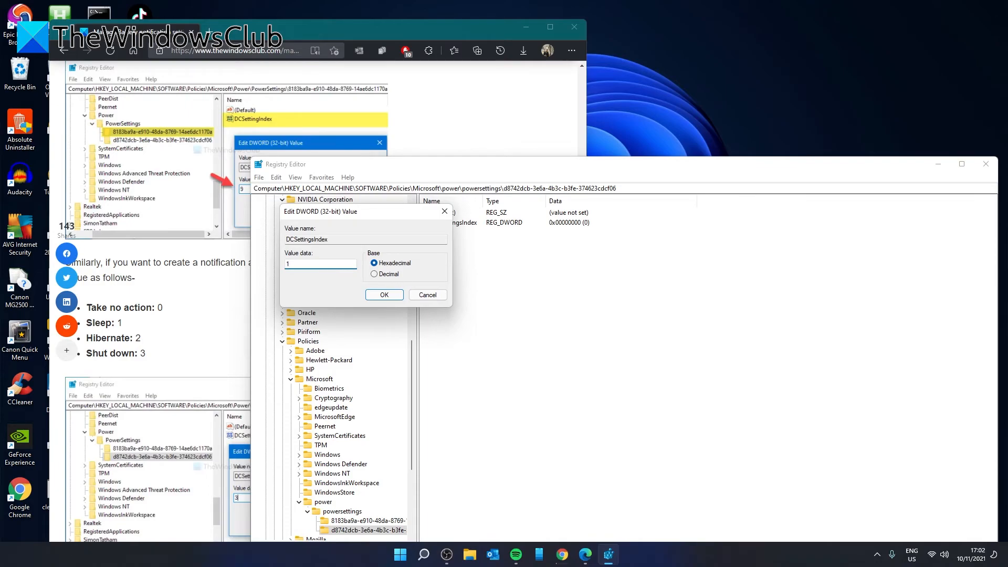
{"action": "mouse_move", "coordinate": [346, 281]}
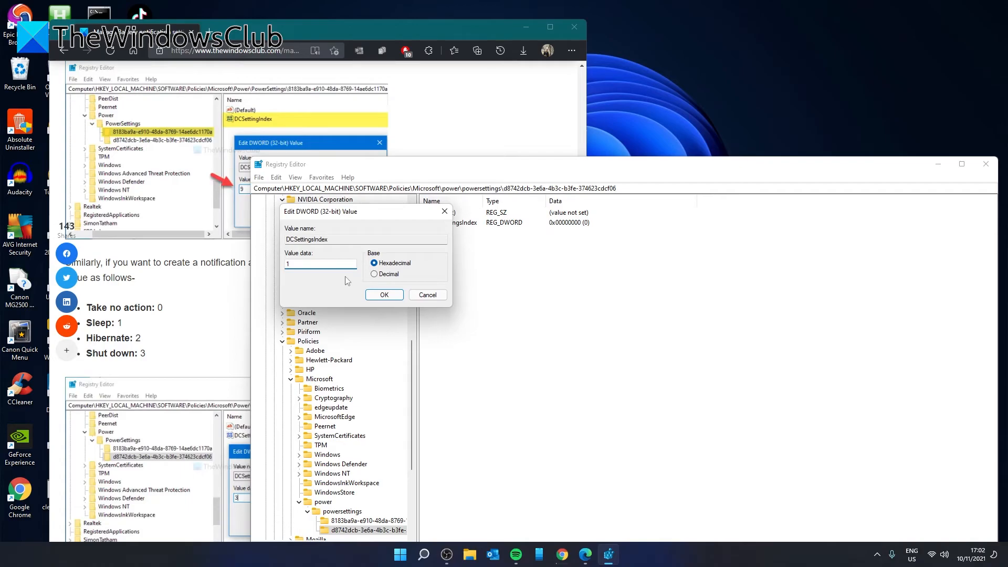
{"action": "type", "text": "2"}
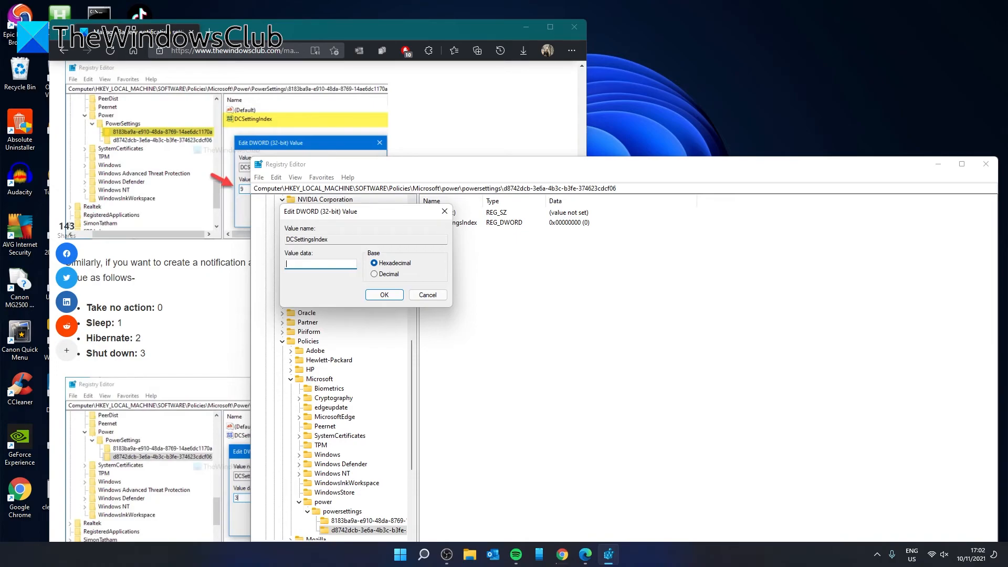
{"action": "left_click", "coordinate": [384, 294]}
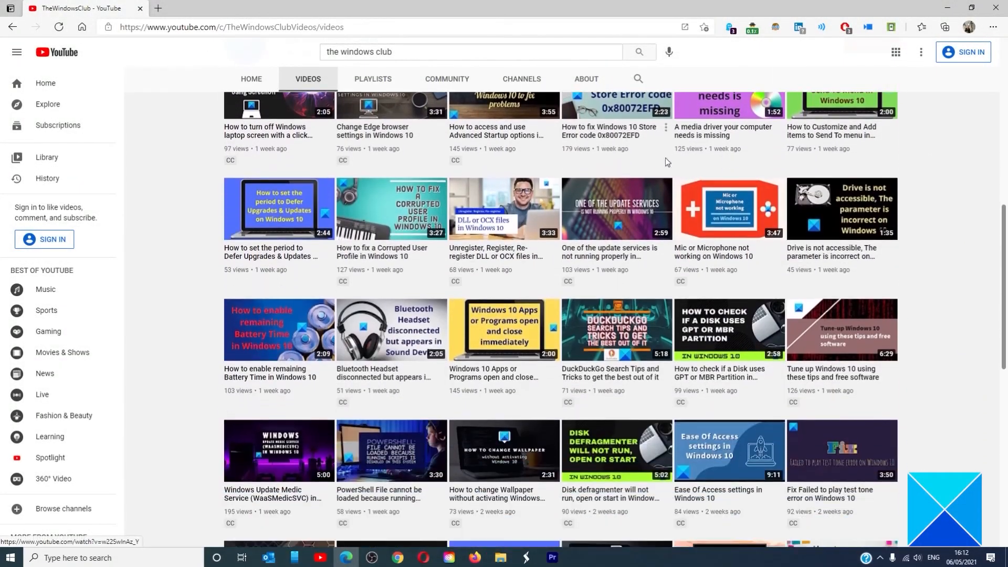
{"action": "scroll", "scroll_direction": "down", "scroll_amount": 3}
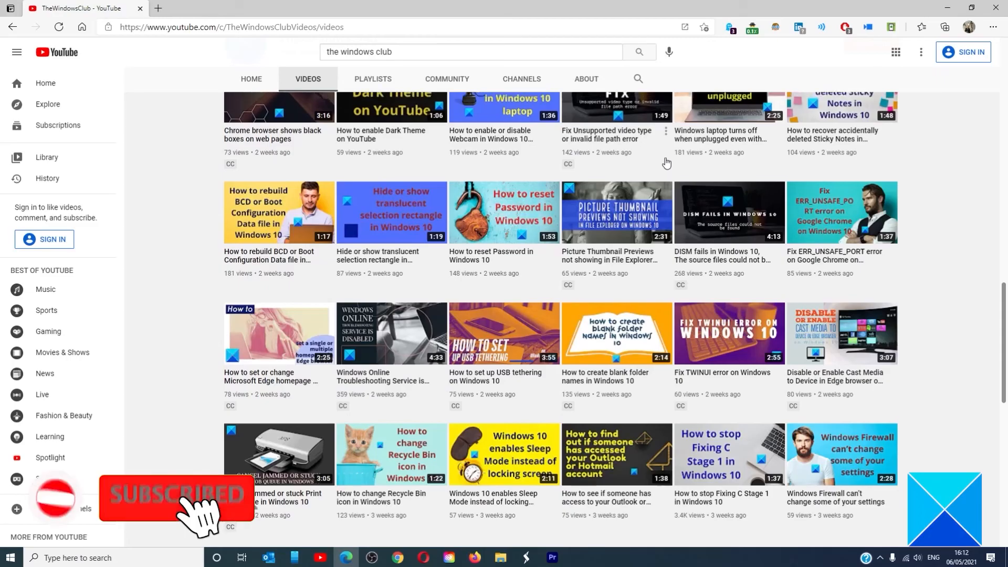
{"action": "scroll", "scroll_direction": "down", "scroll_amount": 3}
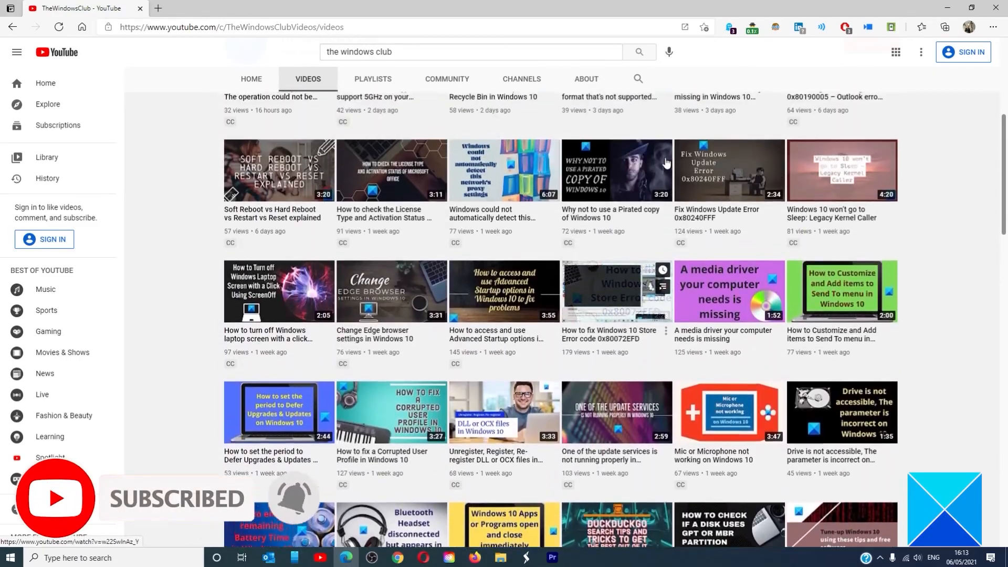